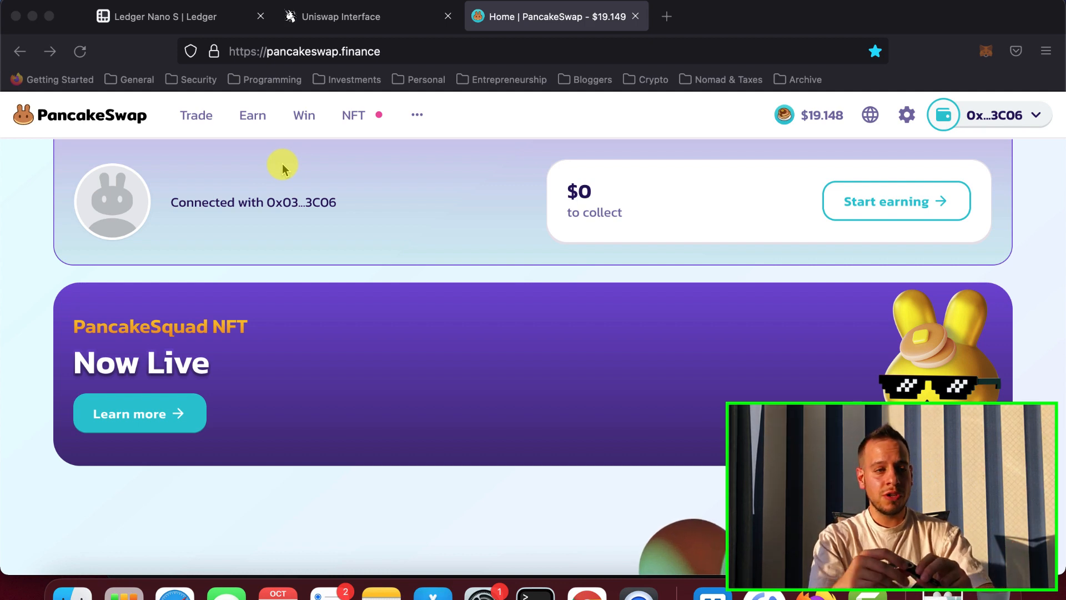
# - Switch to the Ledger Nano S product page showing it at US$59
pyautogui.click(170, 16)
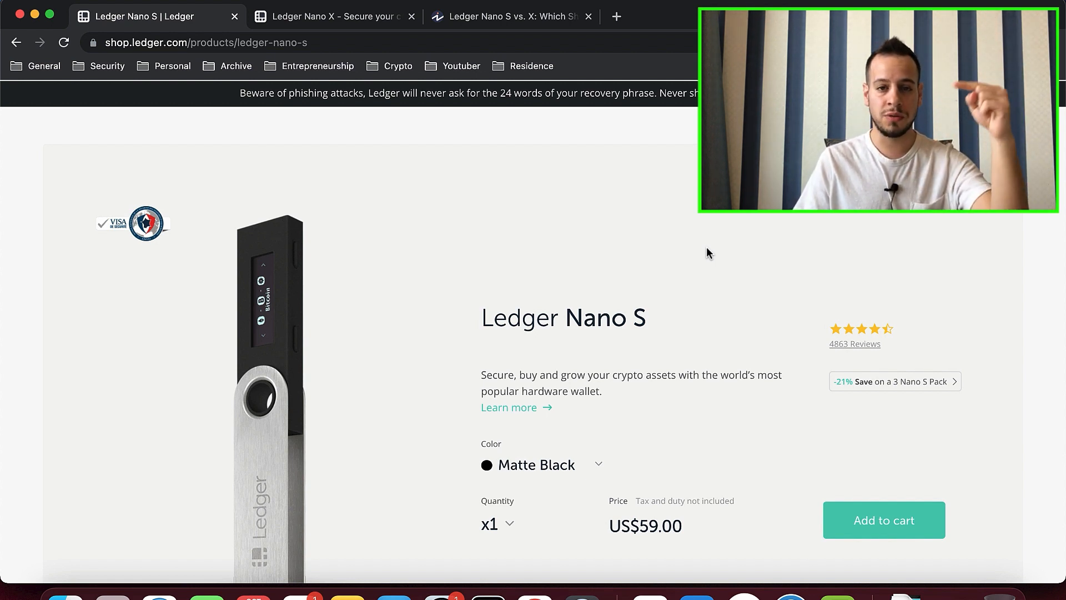
pyautogui.doubleClick(588, 318)
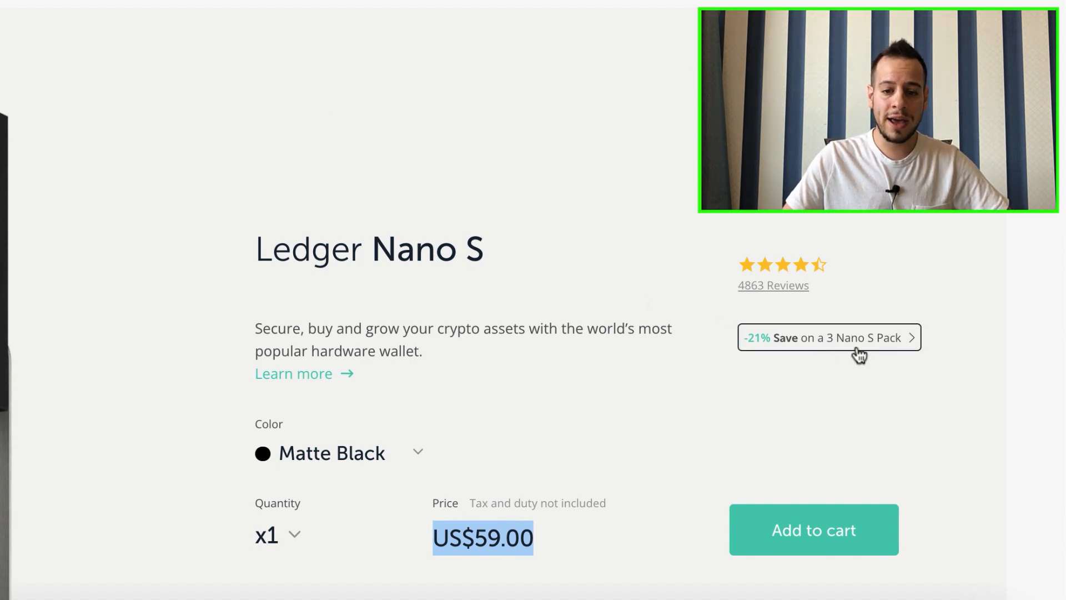
pyautogui.moveTo(840, 358)
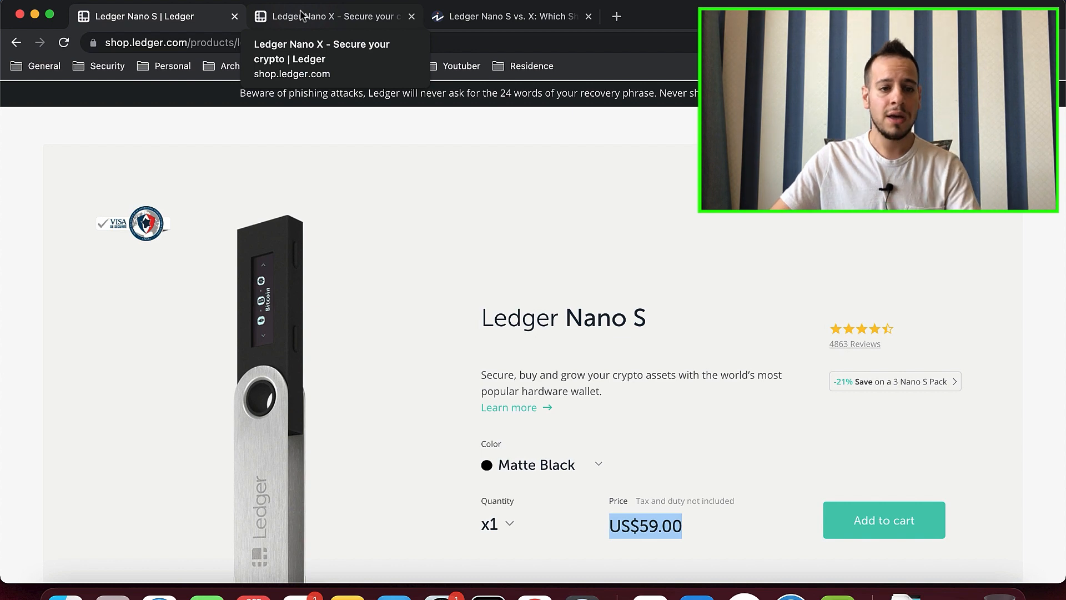
pyautogui.click(334, 16)
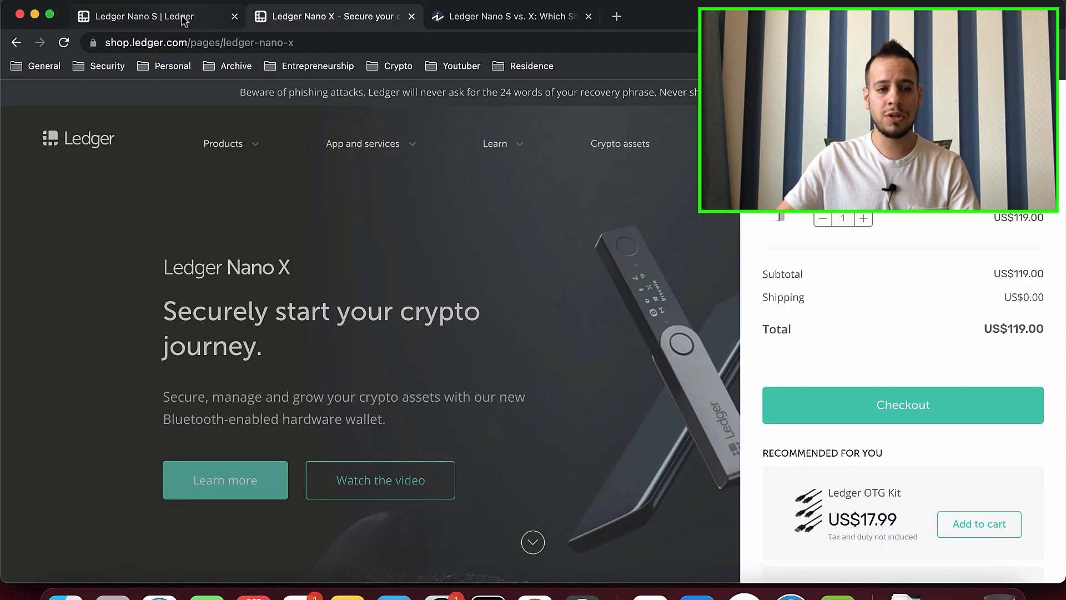
pyautogui.click(903, 405)
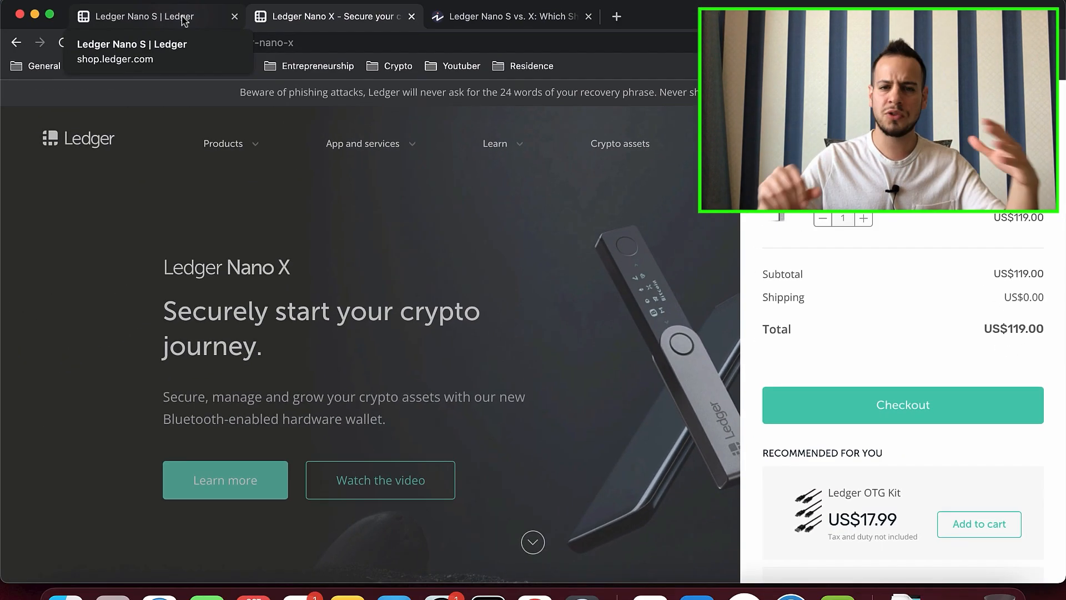
pyautogui.click(142, 16)
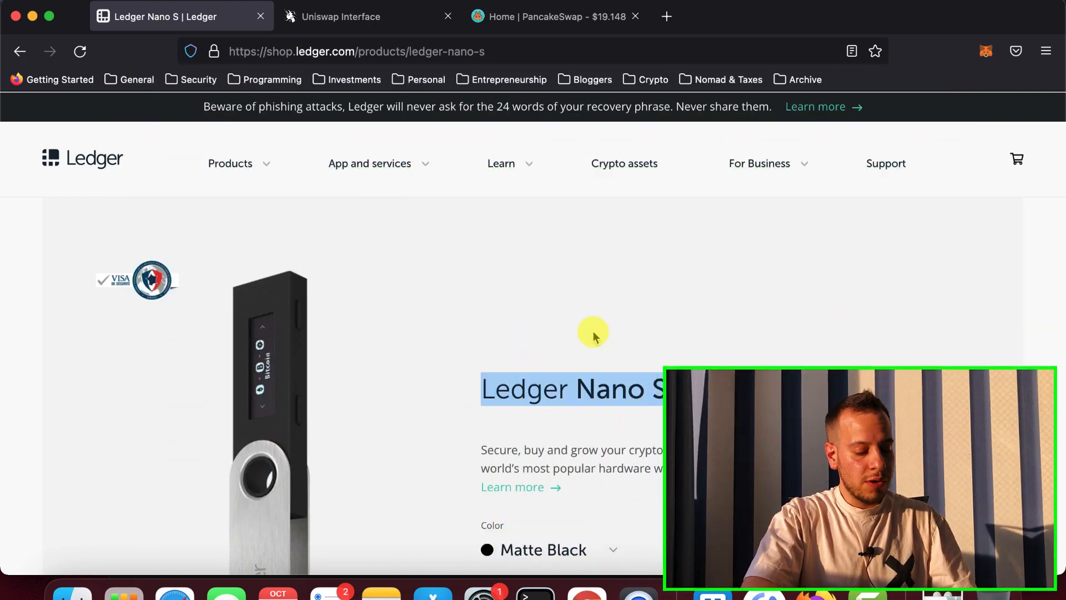
# - Search Google for 'ledger live' in a new tab and land on the ledger.com Ledger Live page
pyautogui.click(666, 16)
pyautogui.write('ledger live')
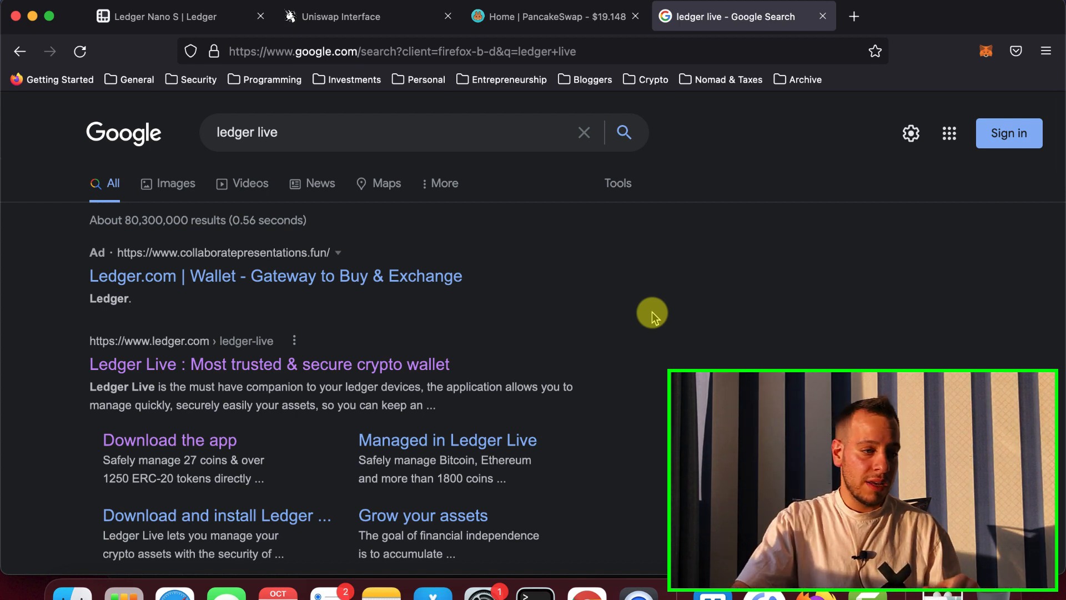
pyautogui.click(269, 364)
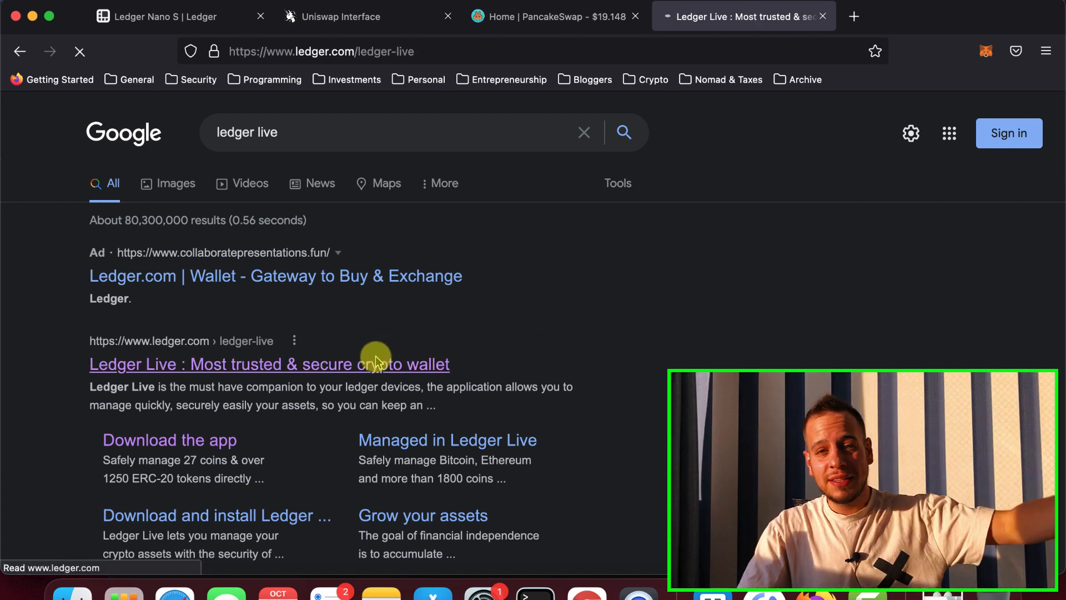
pyautogui.click(269, 363)
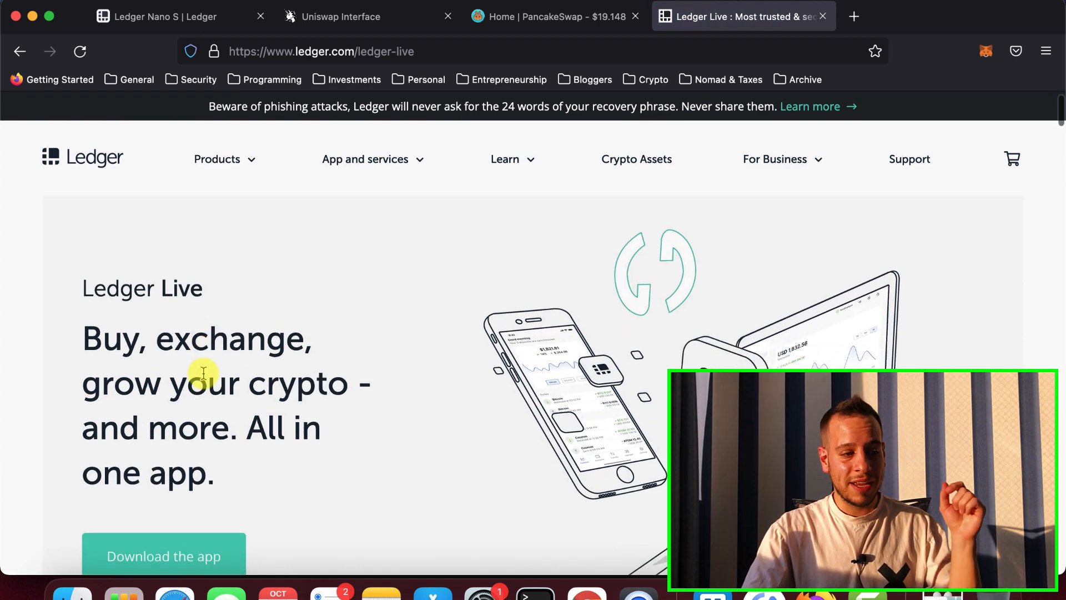
pyautogui.scroll(-3)
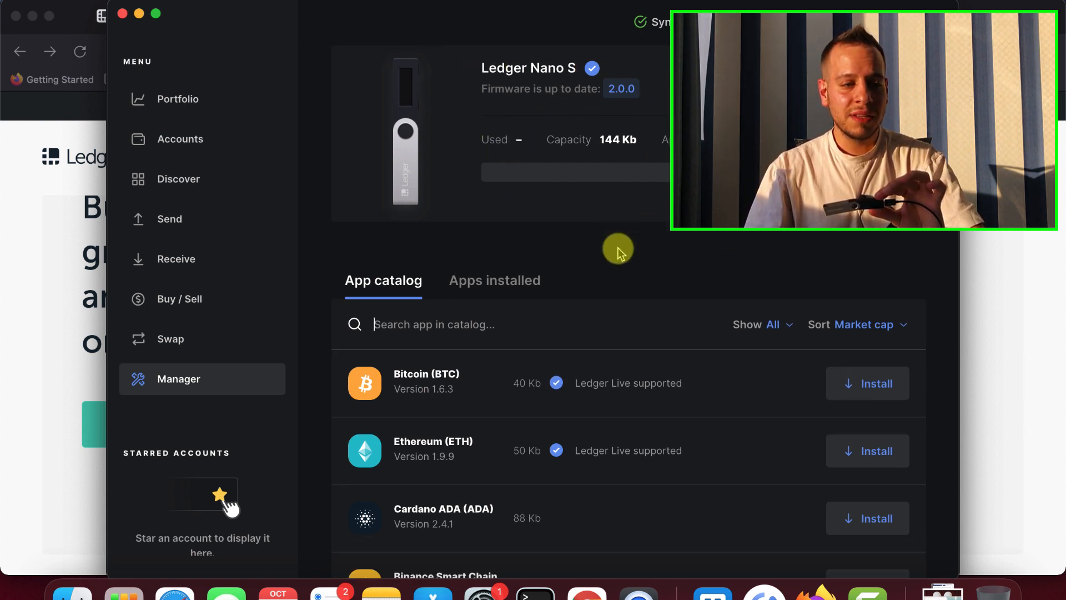
# - Install the Ethereum (ETH) app from the Manager app catalog onto the Nano S
pyautogui.scroll(-3)
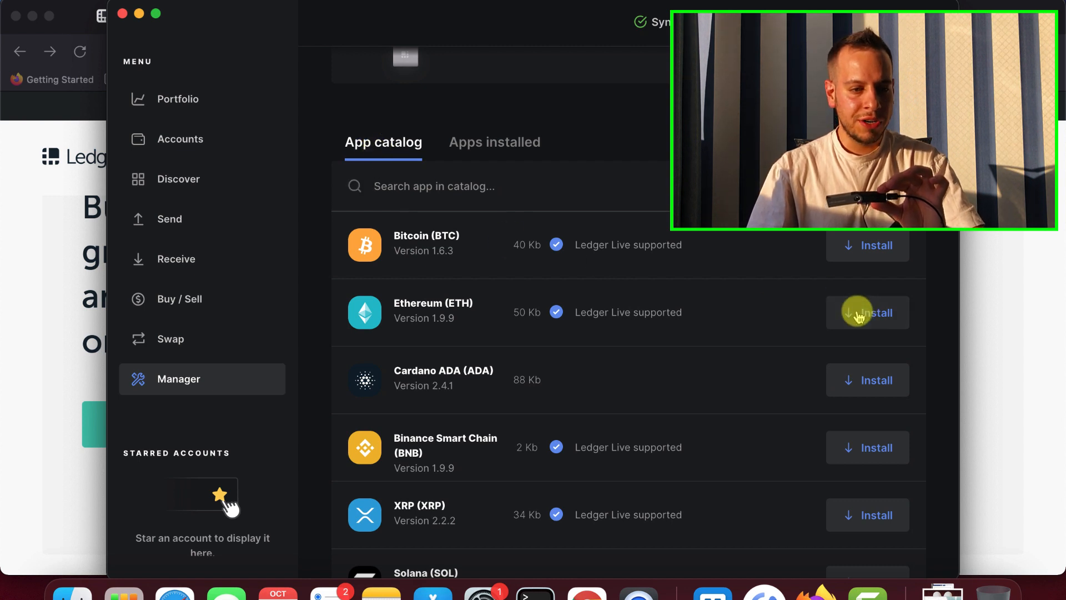
pyautogui.click(867, 312)
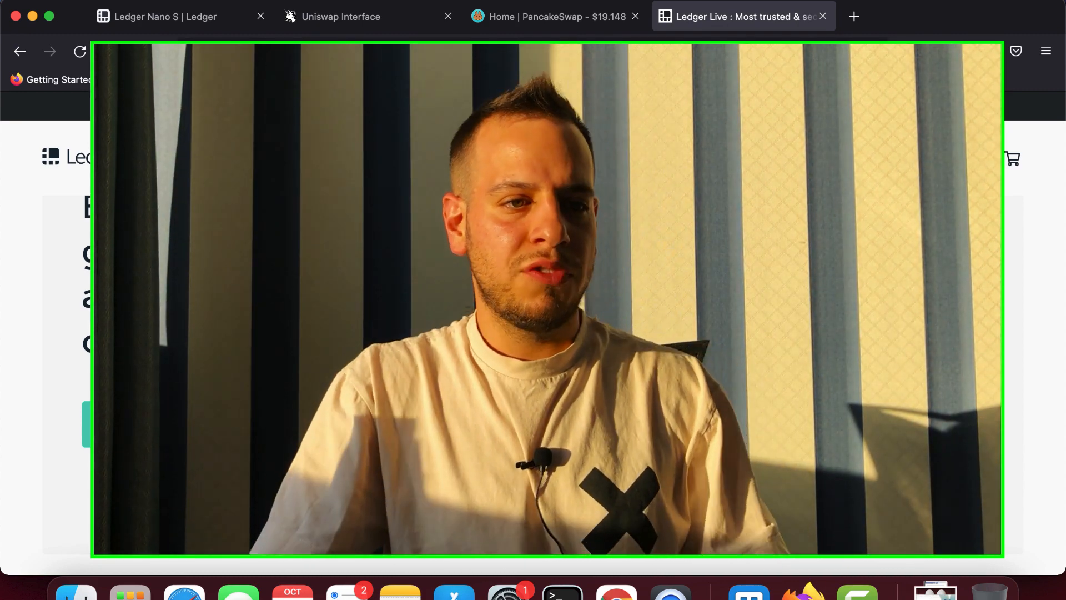
# - Close the Ledger Live tab, returning to the Ledger Nano S product page
pyautogui.click(822, 16)
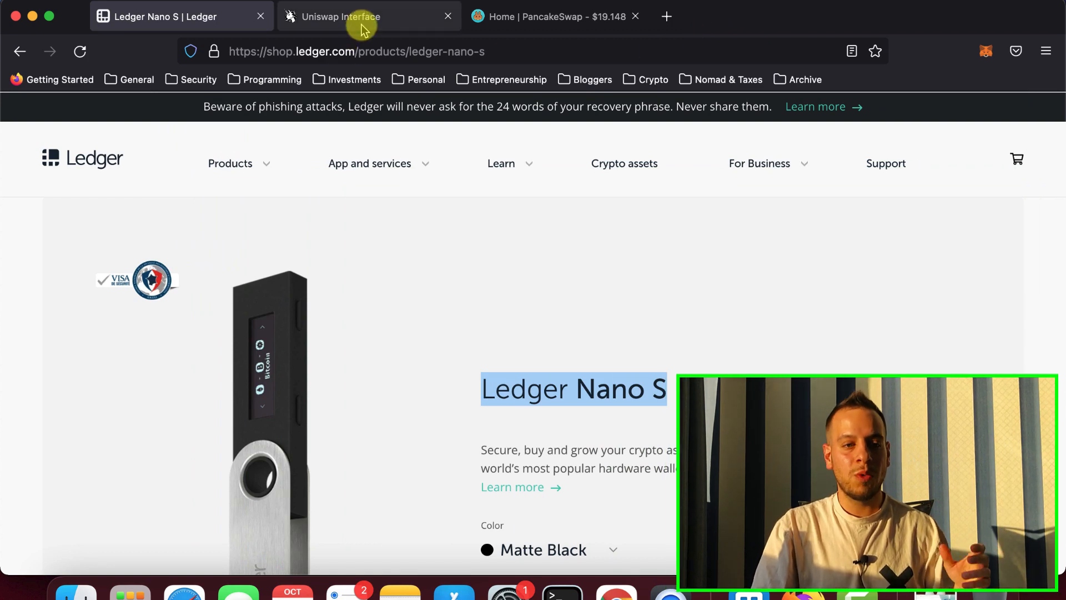
pyautogui.click(985, 52)
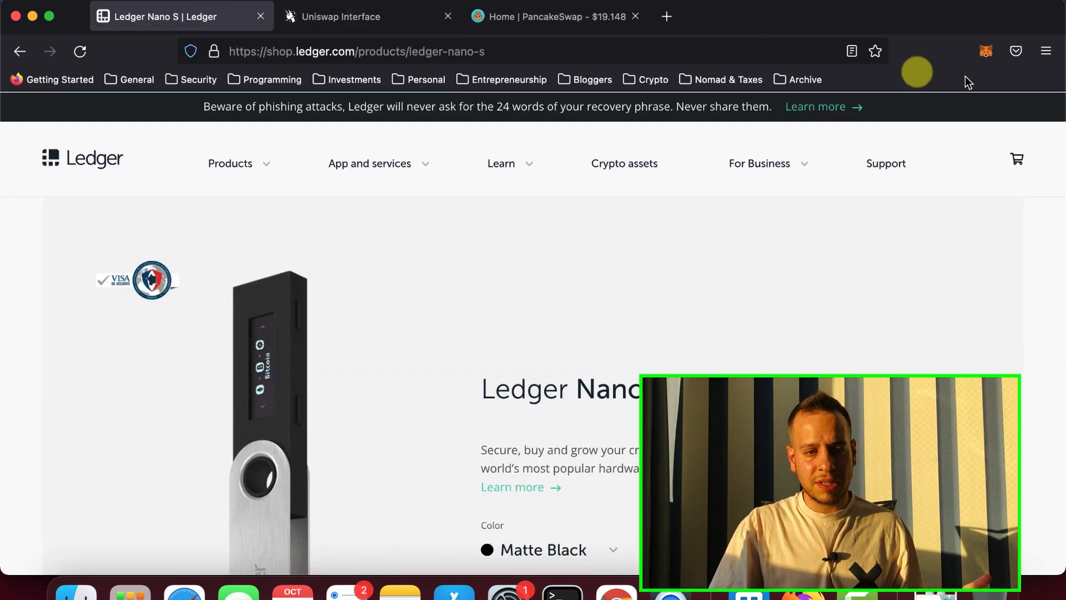
# - From the MetaMask account list, start connecting a hardware wallet
pyautogui.click(984, 51)
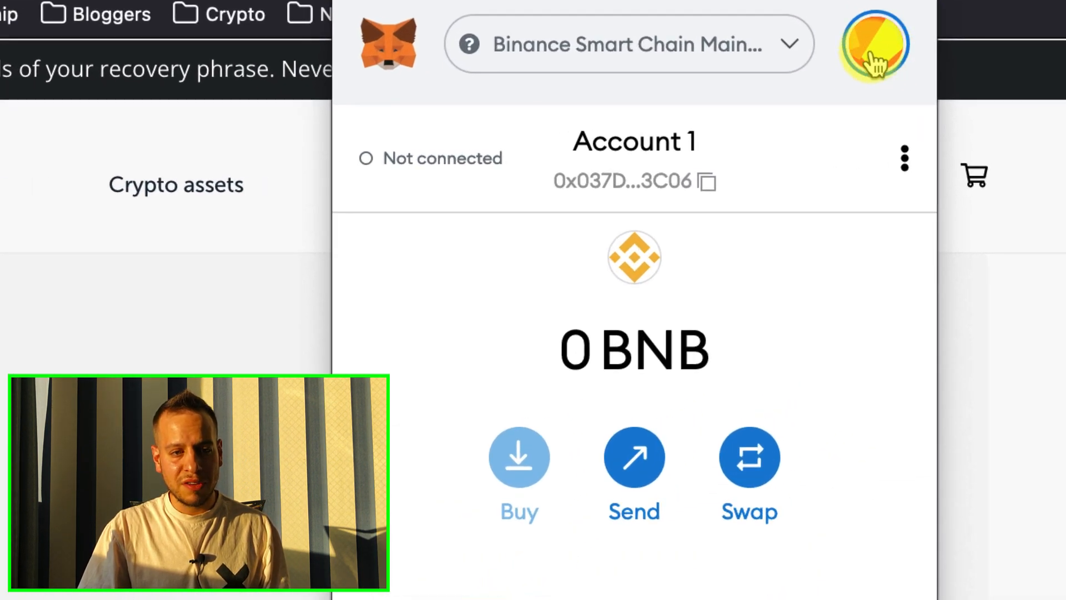
pyautogui.click(876, 44)
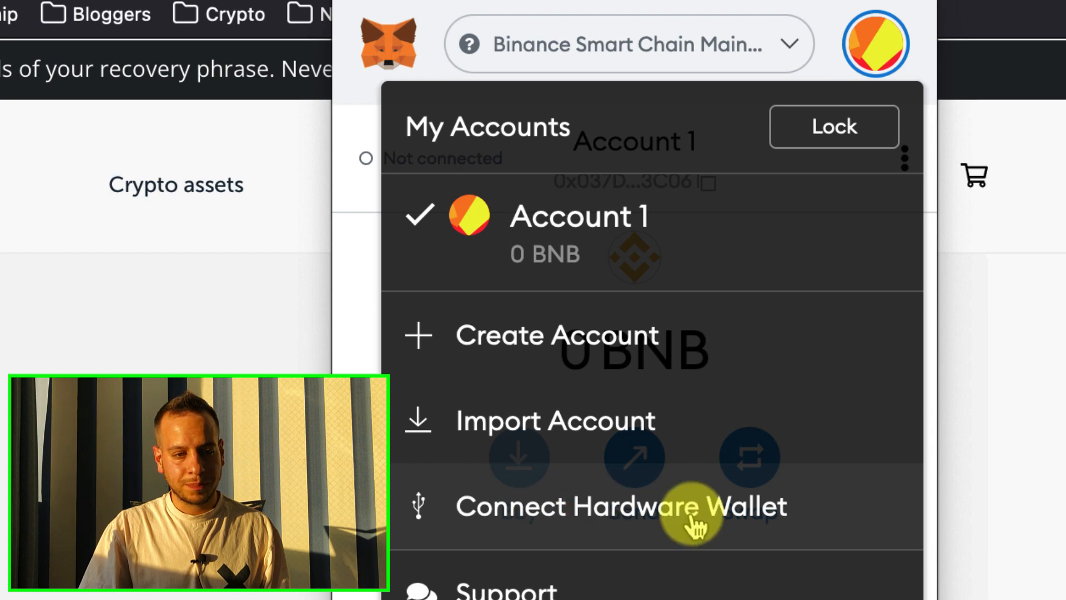
pyautogui.click(619, 506)
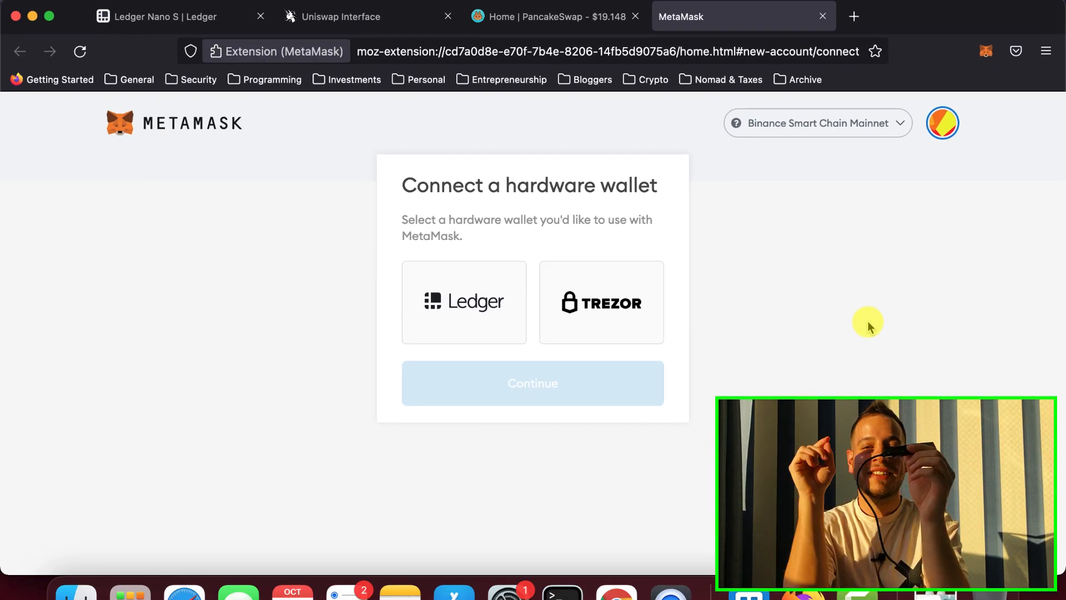
pyautogui.moveTo(462, 328)
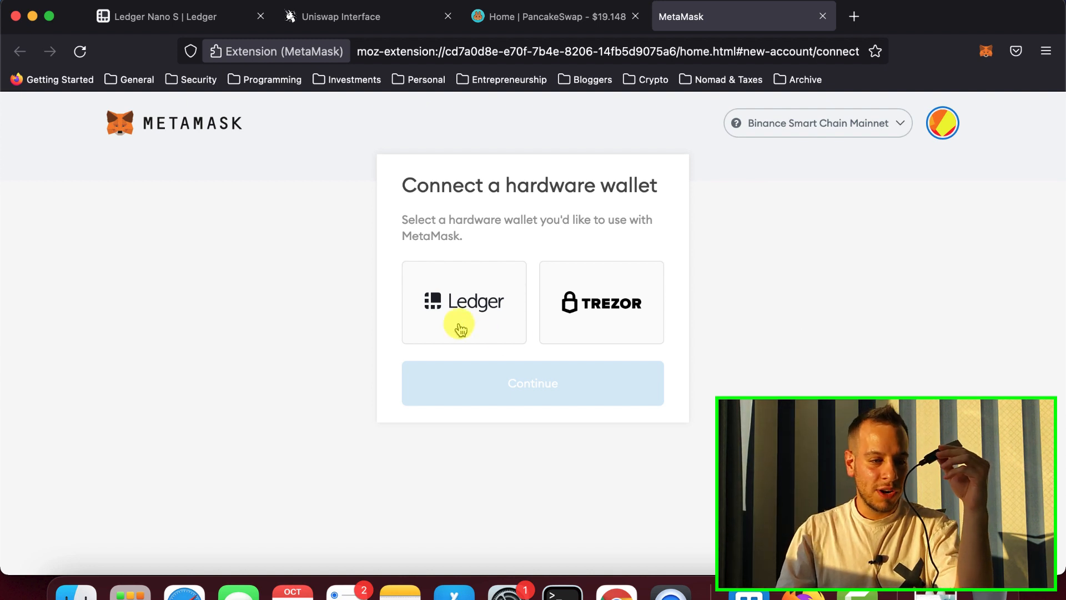
# - Choose Ledger, continue, and load the device's account list (first holds 0.019288 ETH)
pyautogui.click(464, 302)
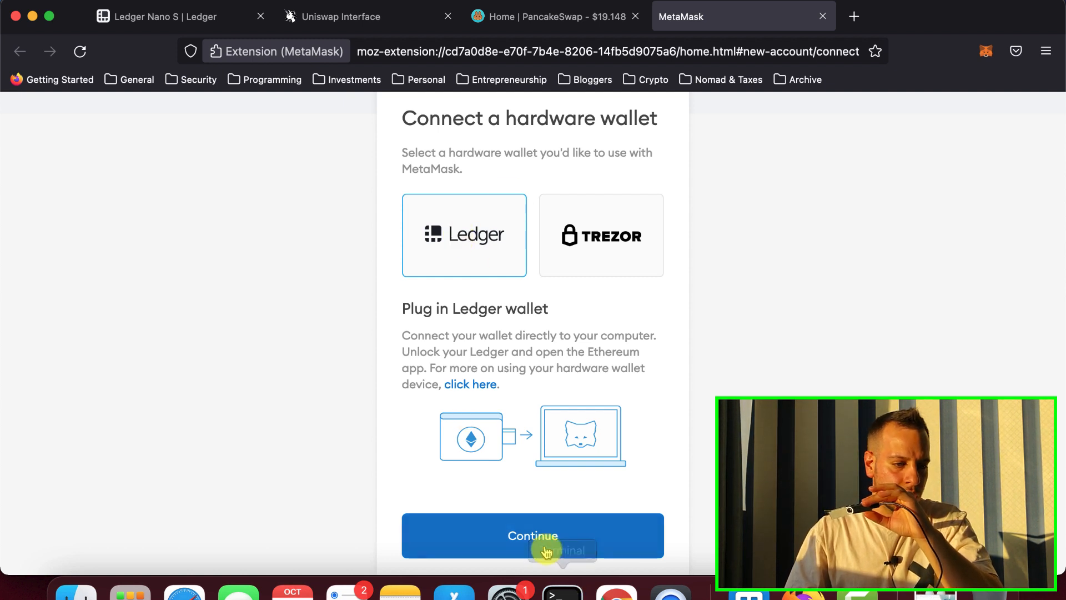
pyautogui.click(533, 536)
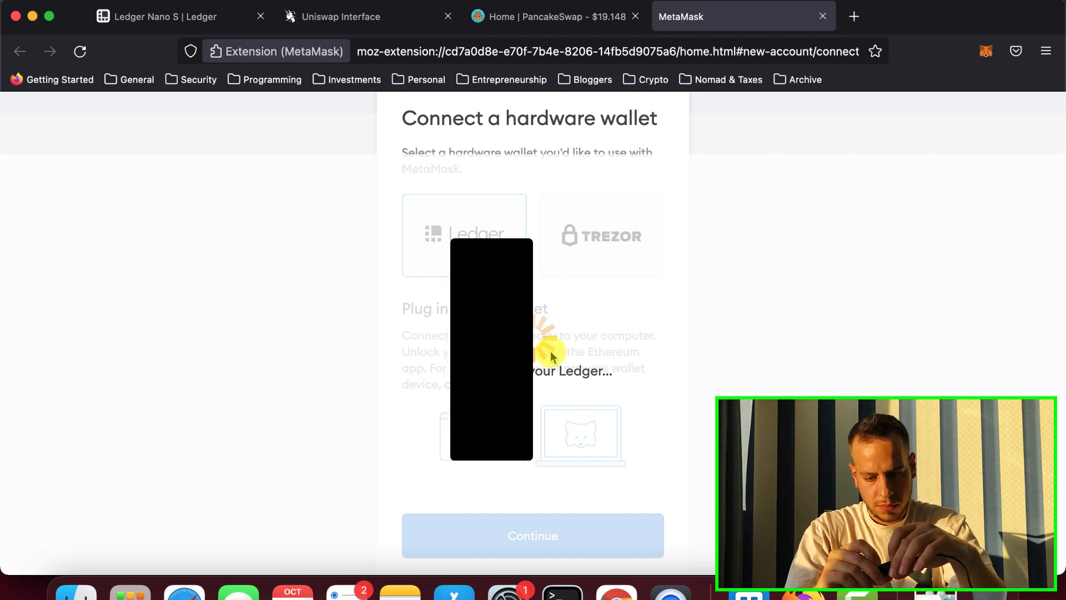
pyautogui.click(532, 535)
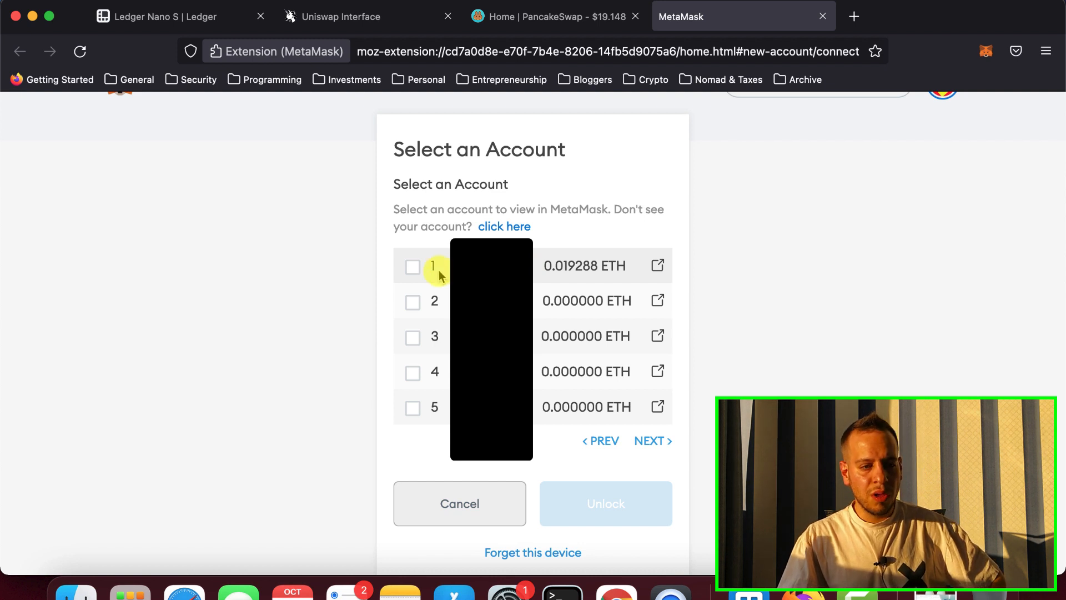
pyautogui.moveTo(411, 267)
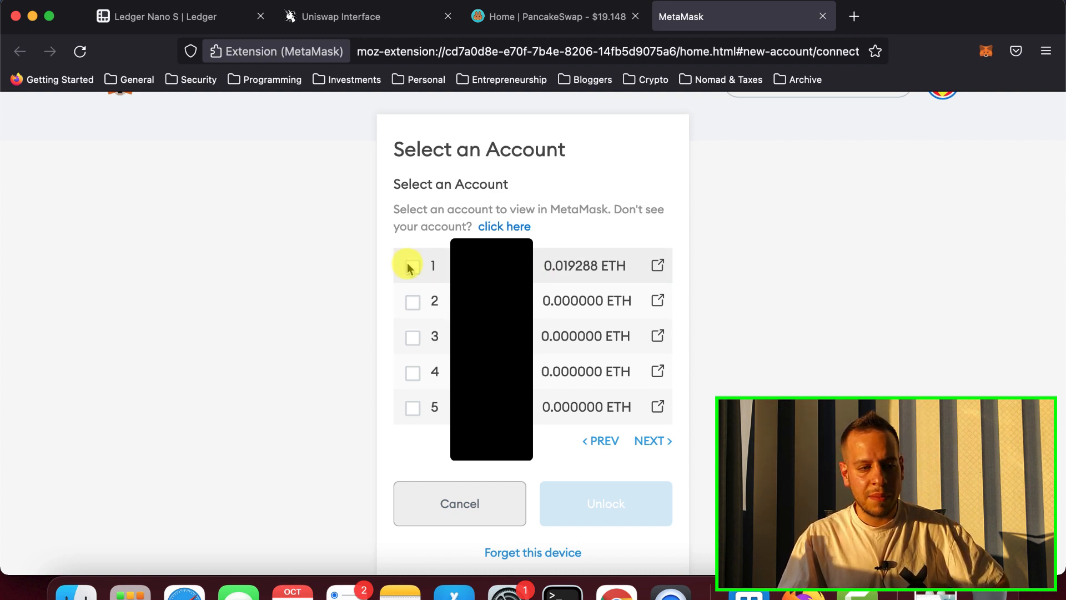
# - Select the first Ledger account with 0.019288 ETH and unlock it into the wallet
pyautogui.click(412, 266)
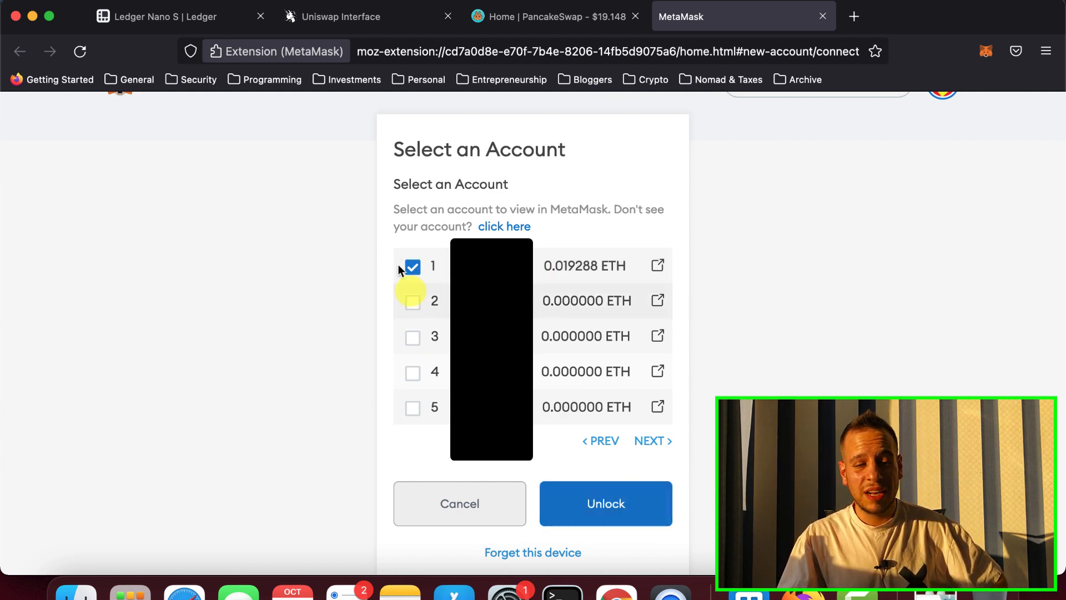
pyautogui.click(605, 503)
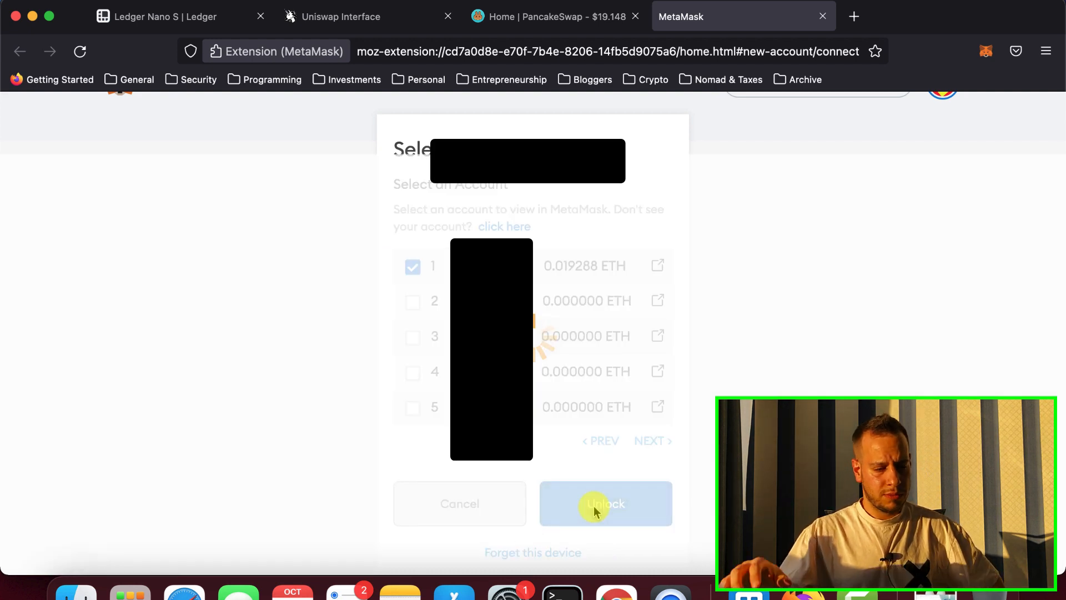
# - Dismiss the What's new notice to reveal the Ledger 1 account with 0.0193 BNB
pyautogui.click(604, 503)
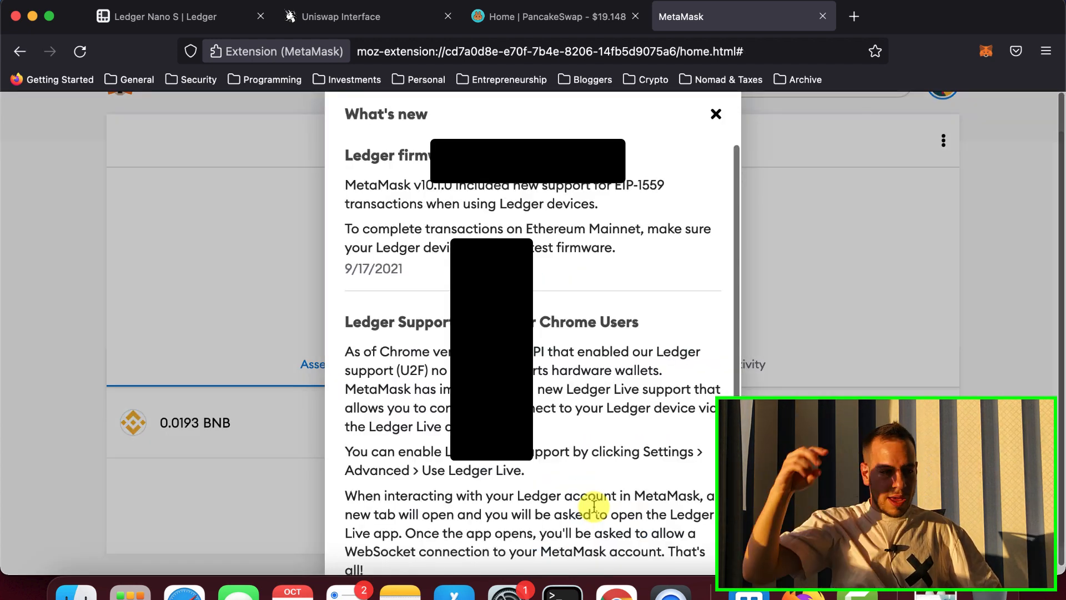
pyautogui.click(715, 113)
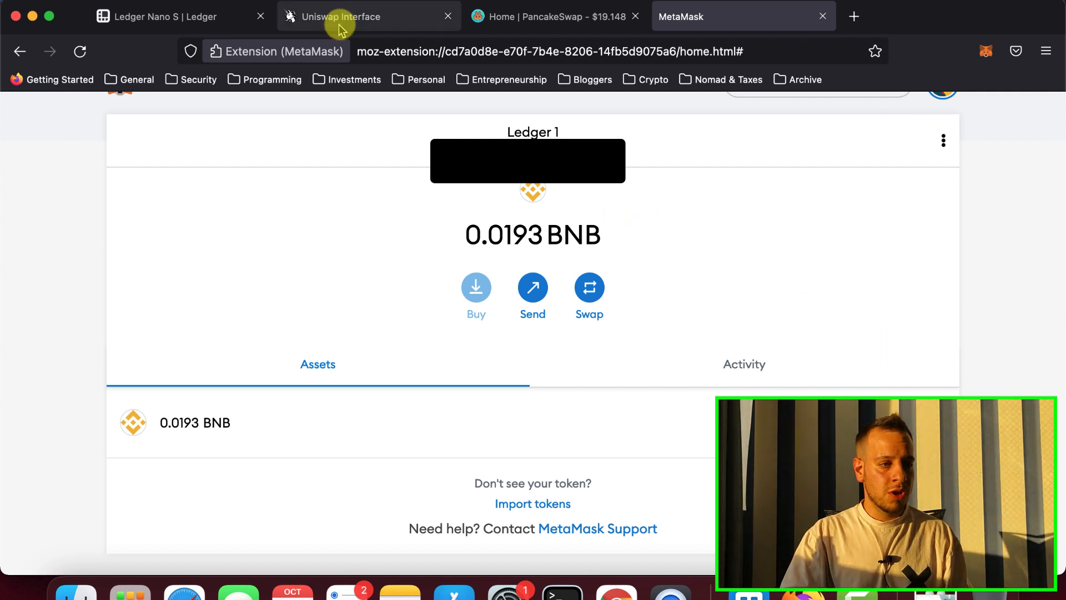
# - Switch to the Uniswap Interface tab showing the swap page with no wallet connected
pyautogui.click(367, 16)
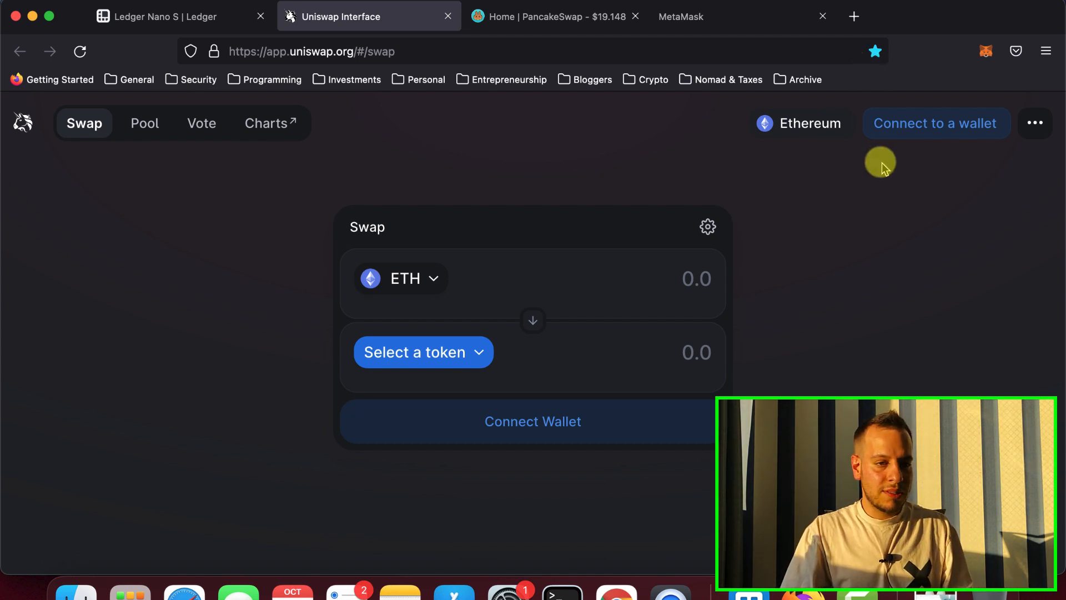
# - Connect Ledger 1 to Uniswap through MetaMask on Ethereum Mainnet, showing a 0 ETH balance
pyautogui.click(936, 123)
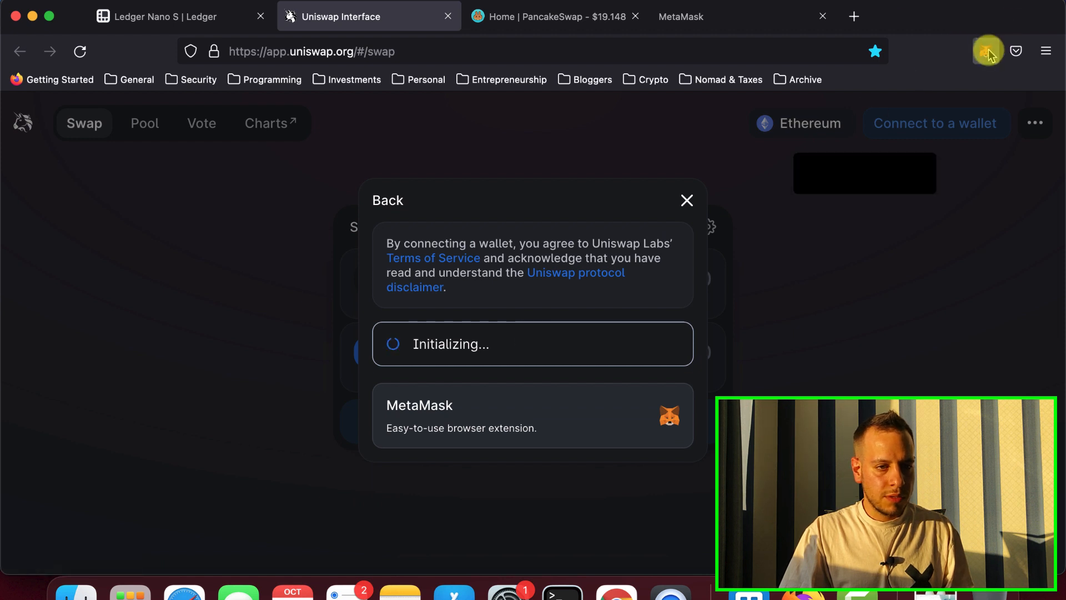
pyautogui.click(985, 51)
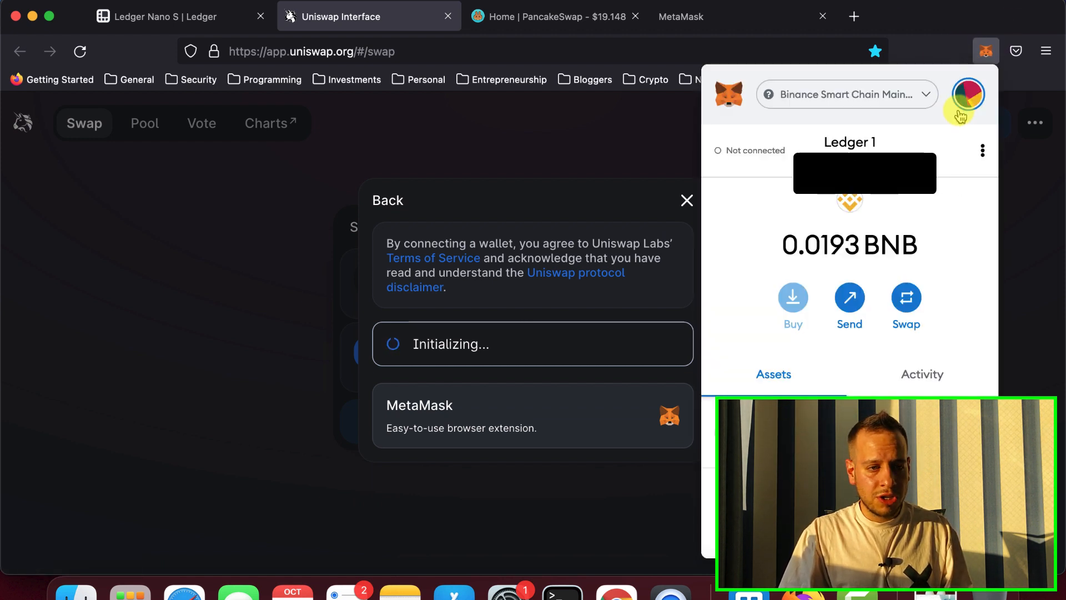
pyautogui.click(847, 94)
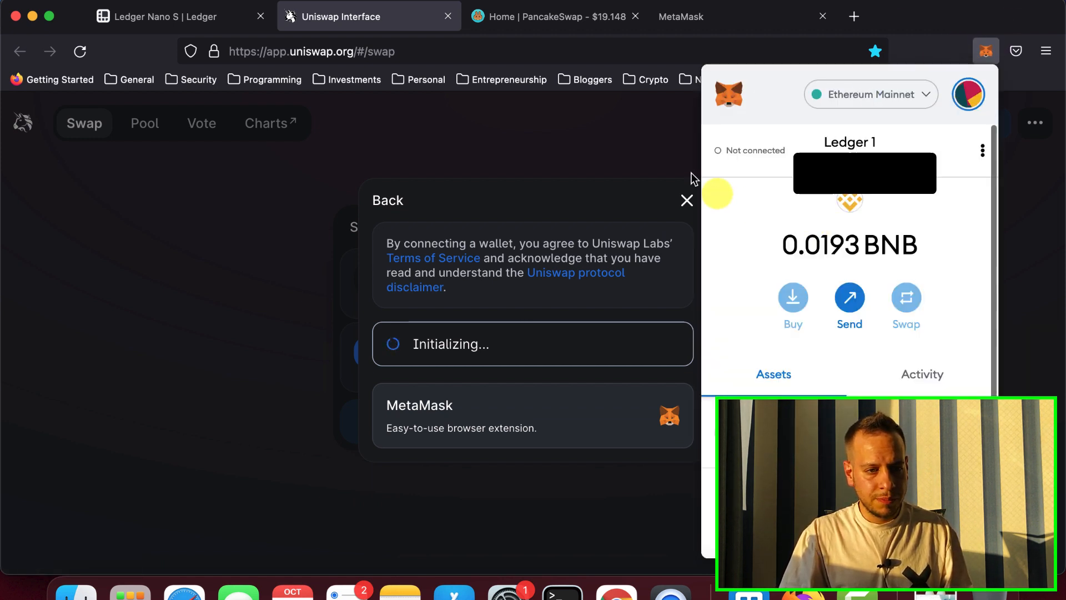
pyautogui.click(969, 93)
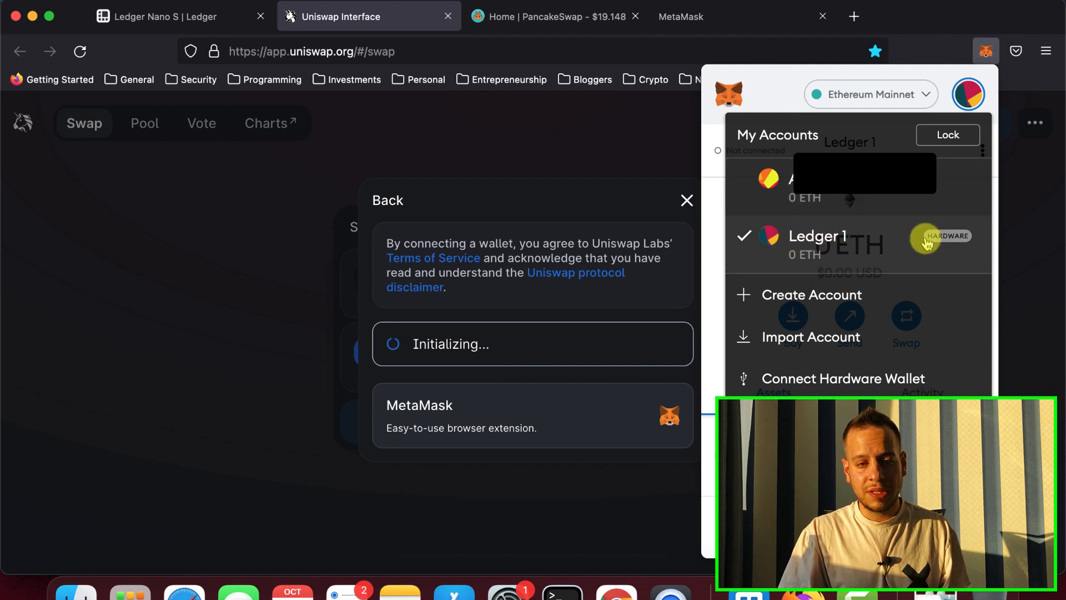
pyautogui.moveTo(888, 250)
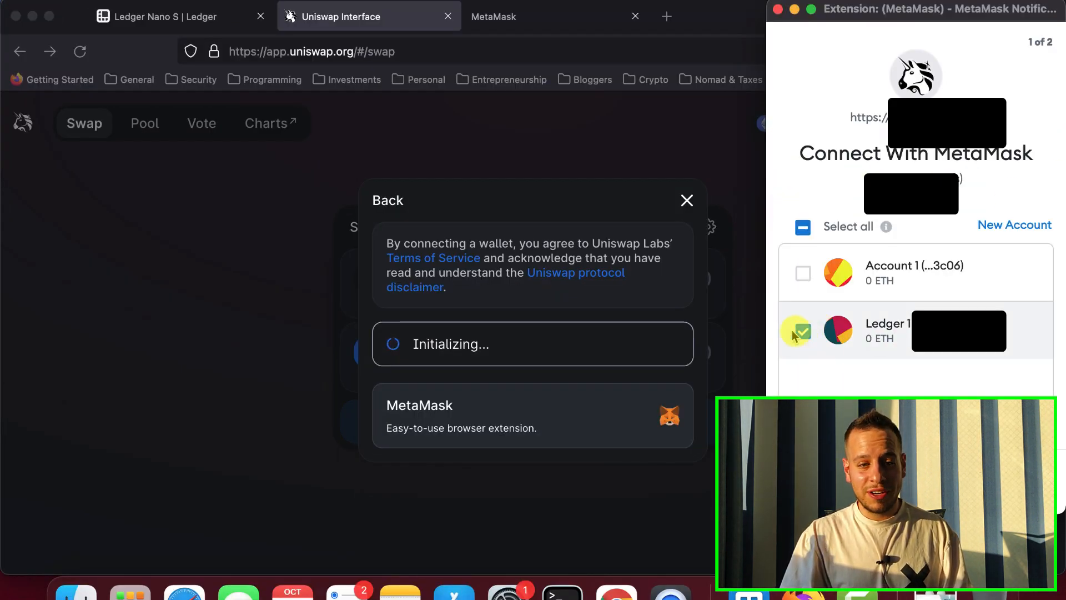
pyautogui.click(958, 331)
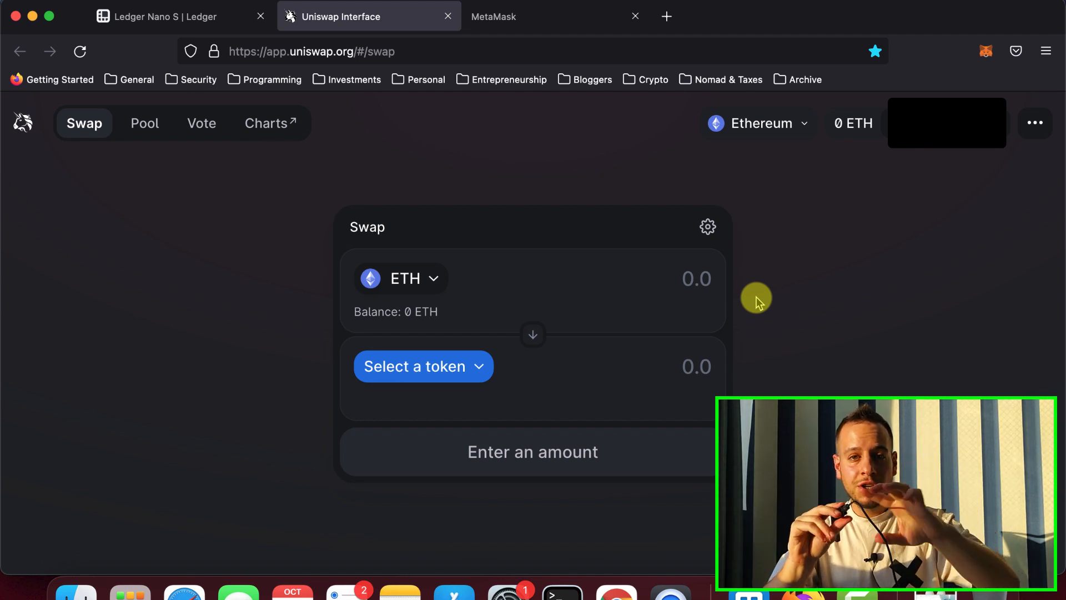
pyautogui.moveTo(548, 288)
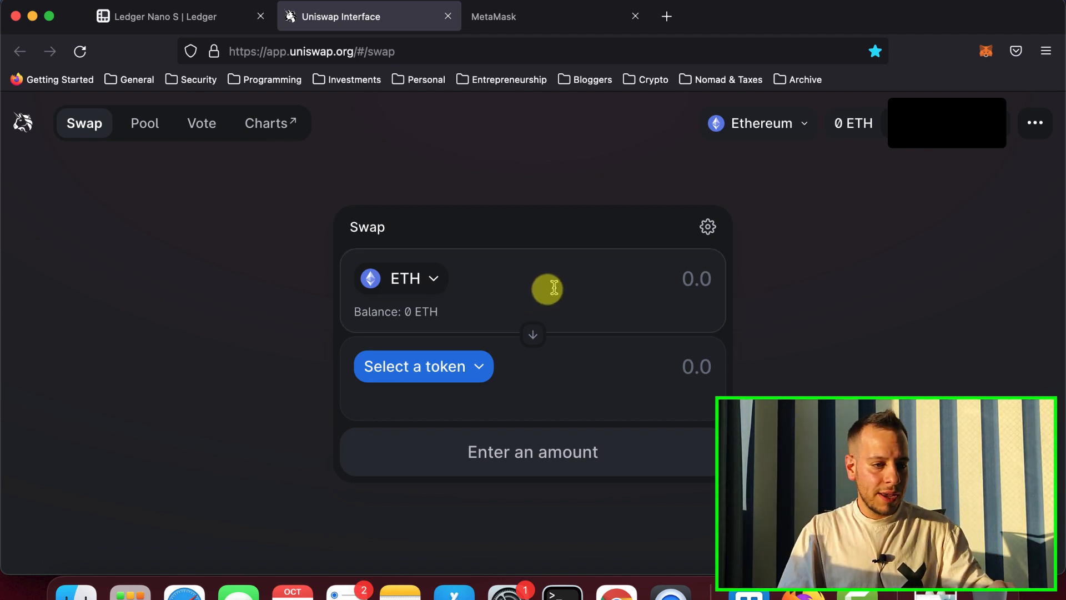
pyautogui.moveTo(642, 281)
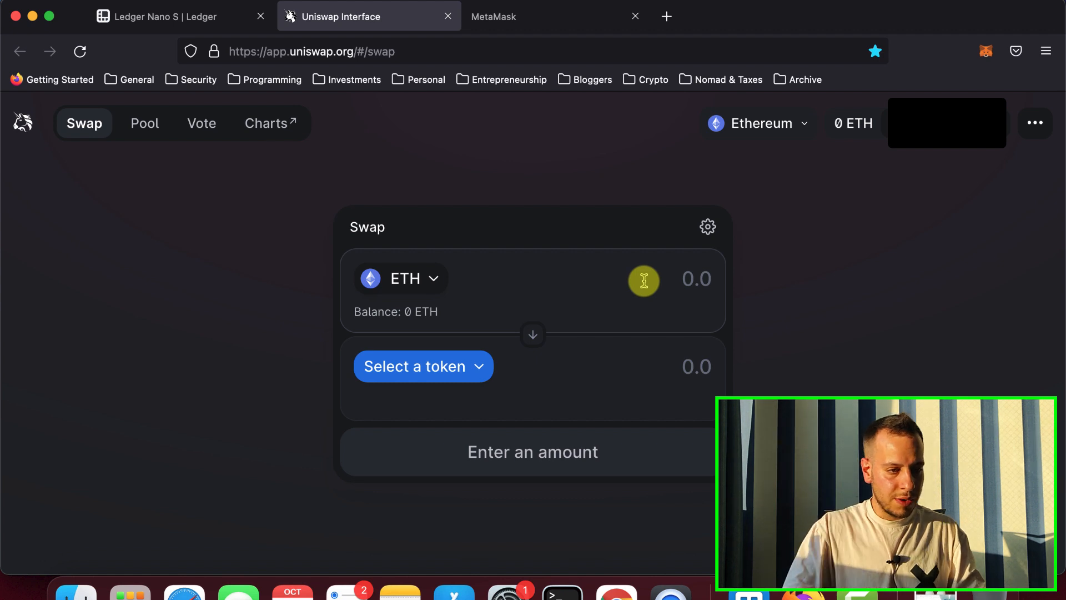
# - Pick USDT as the token to receive, searching 'usdt' in the token selector
pyautogui.click(423, 366)
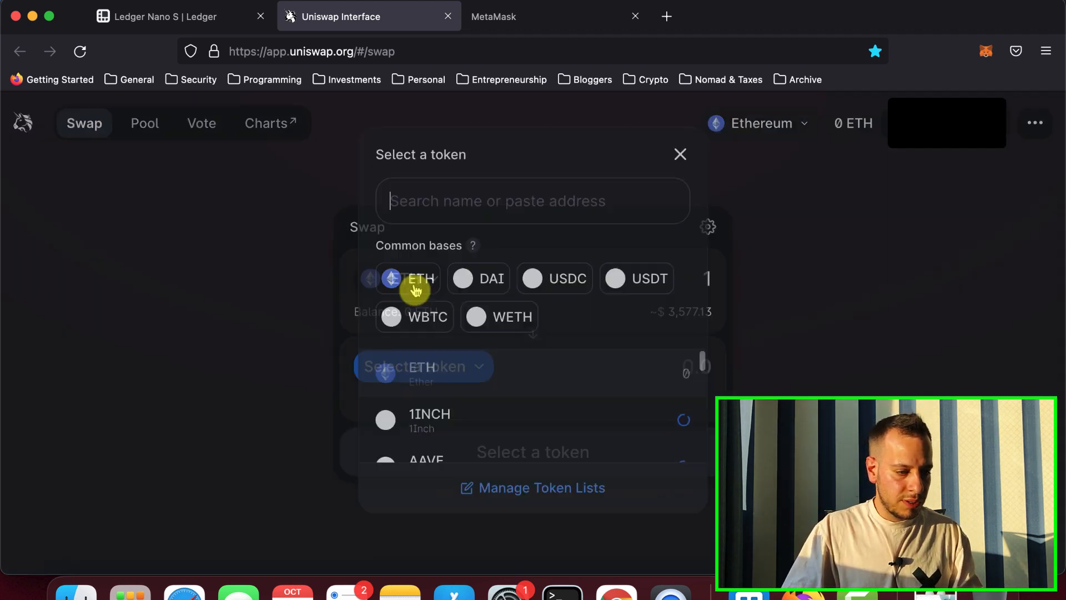
pyautogui.write('usdt')
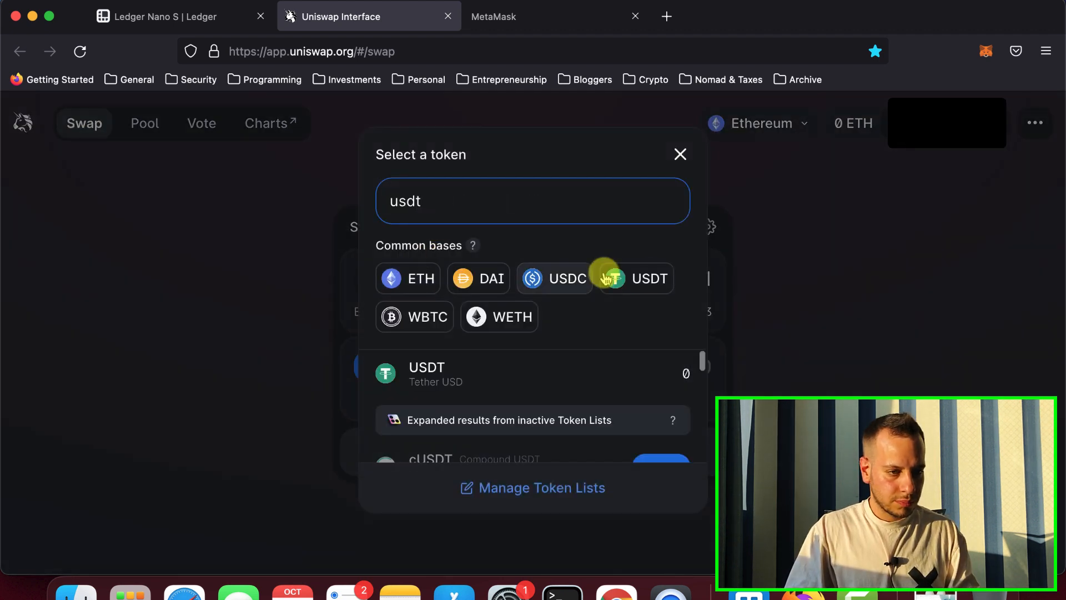
pyautogui.click(640, 278)
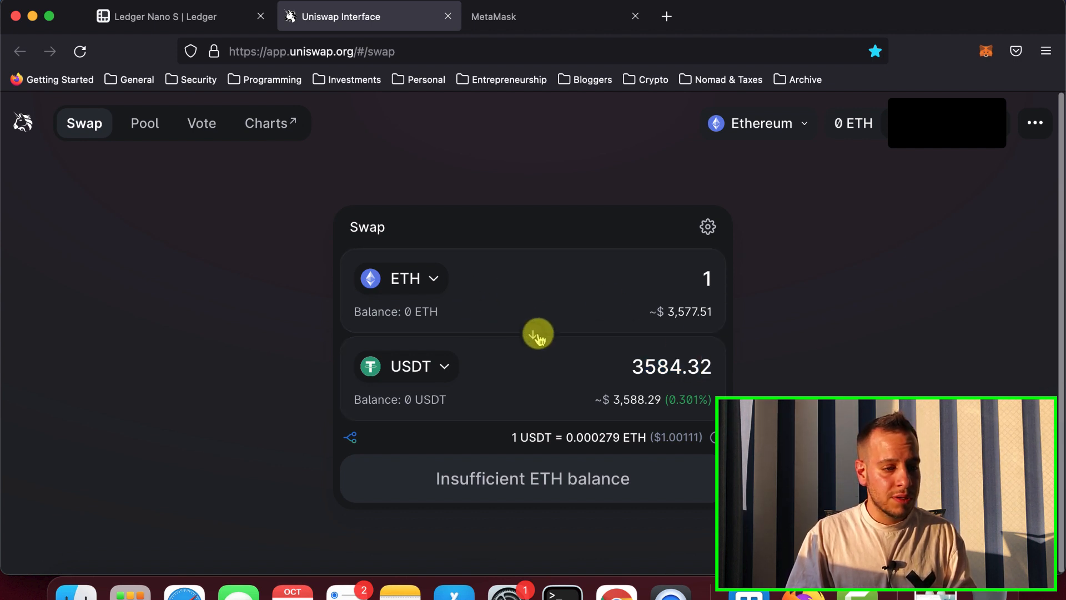
pyautogui.moveTo(720, 249)
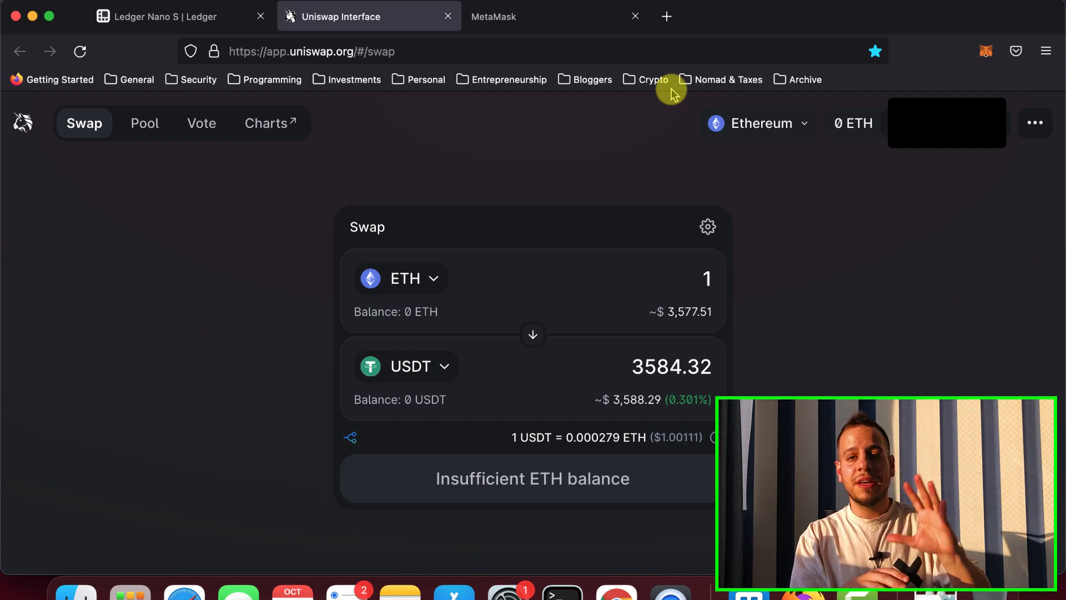
# - Load pancakeswap.finance and dismiss the wallet options prompt
pyautogui.write('pancakeswap.finance/')
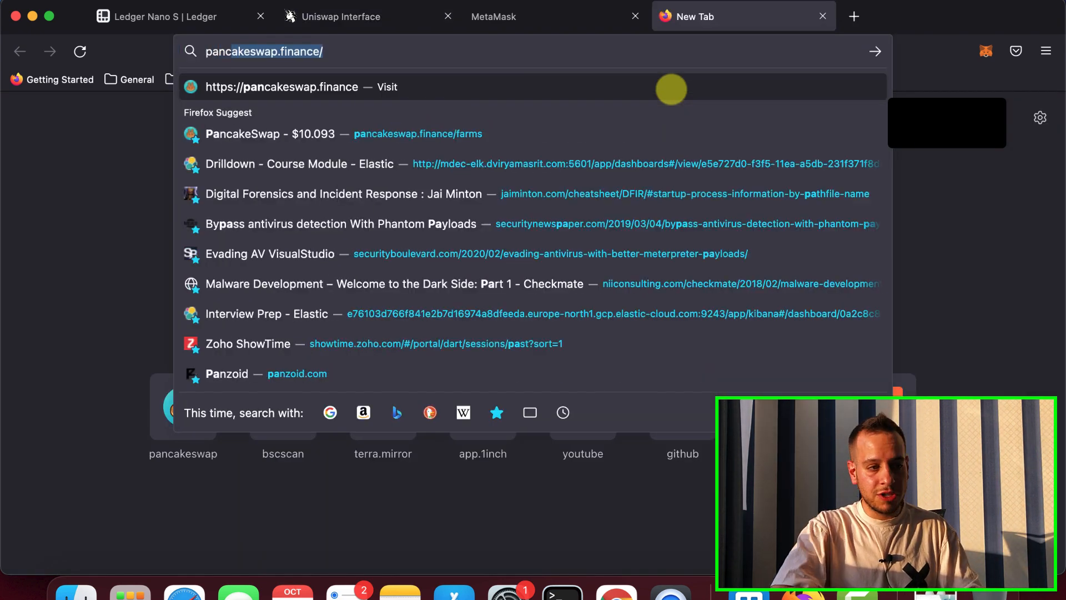
pyautogui.click(369, 16)
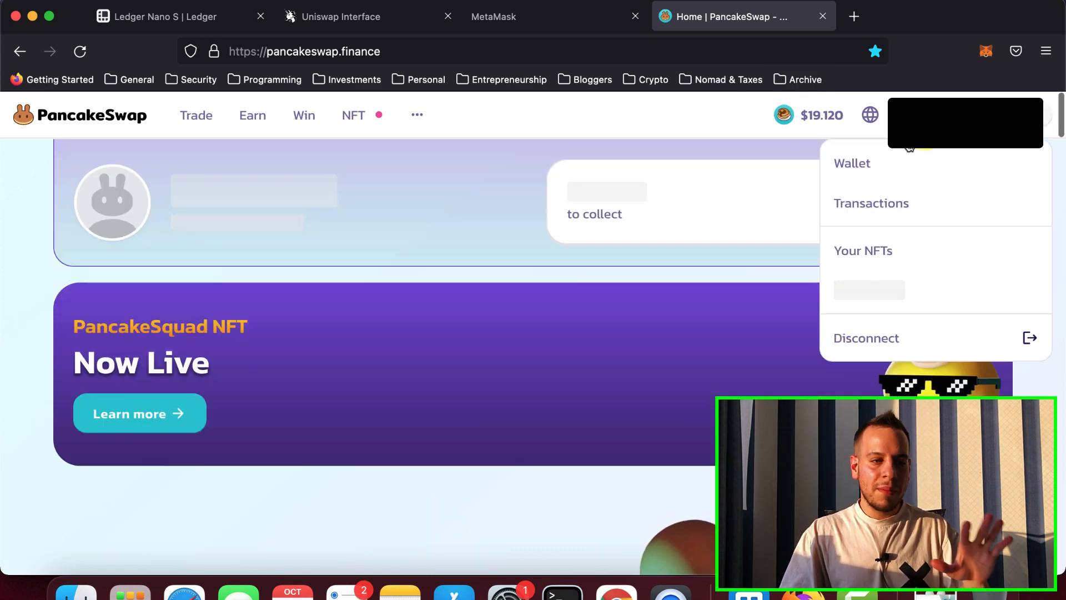
pyautogui.click(196, 115)
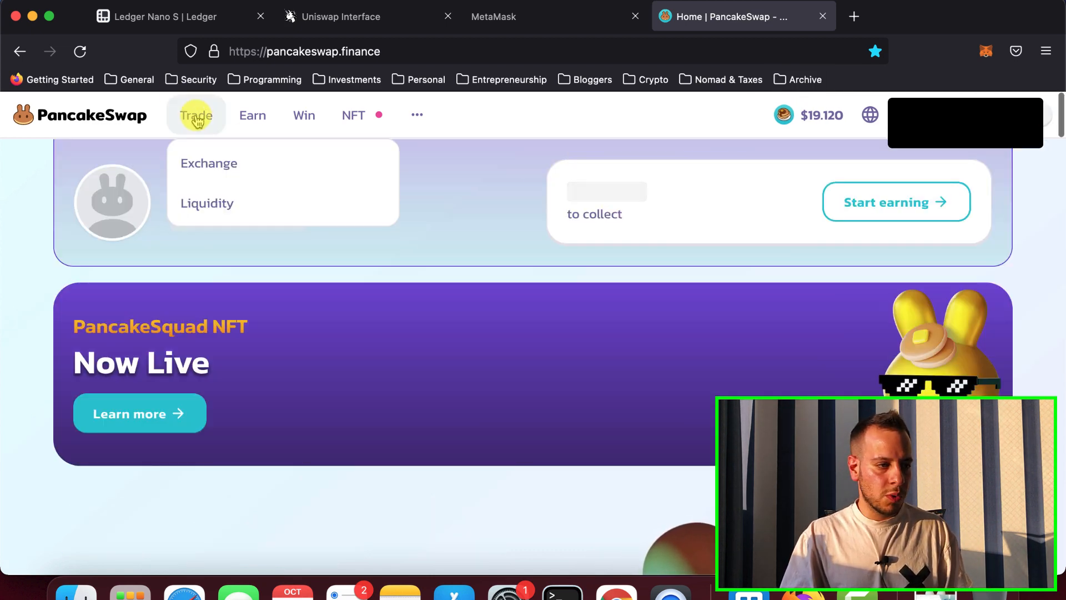
# - Go to the Exchange page and place the PancakeSwap tab beside the Uniswap tab
pyautogui.click(208, 163)
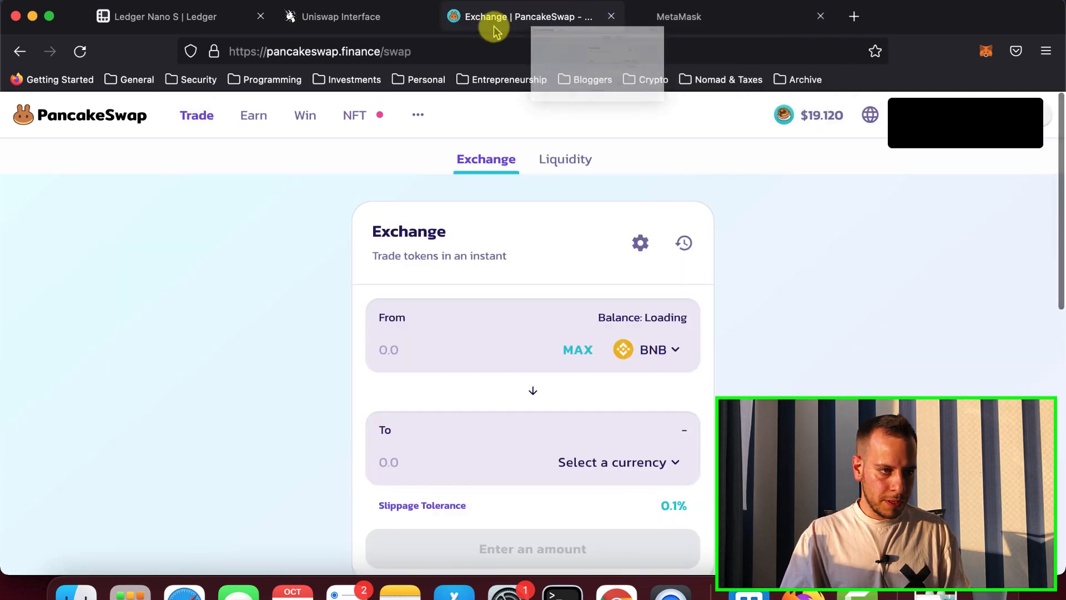
pyautogui.click(342, 16)
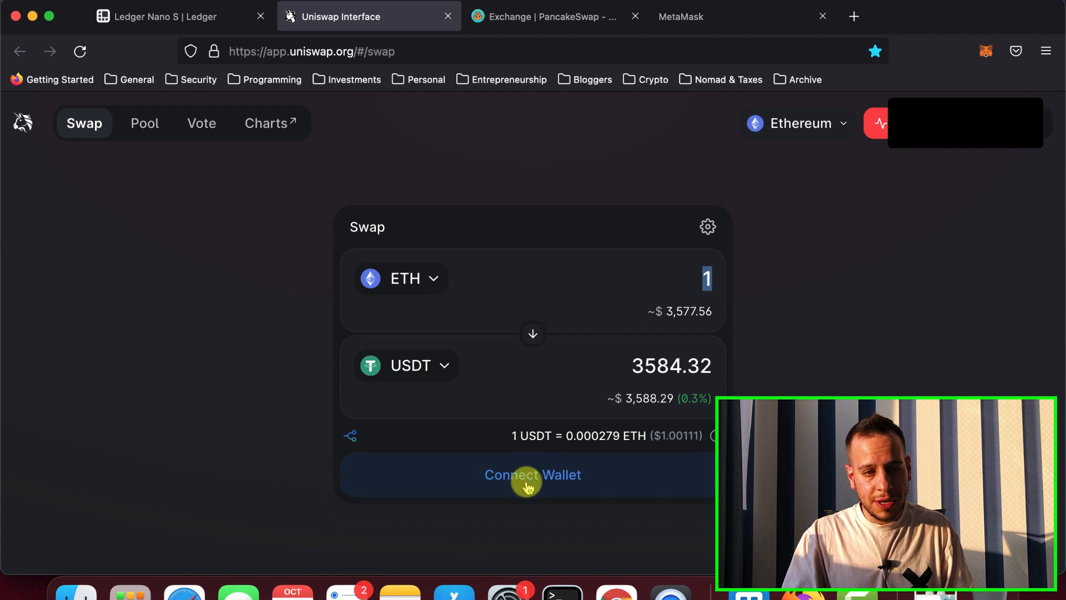
pyautogui.moveTo(1000, 226)
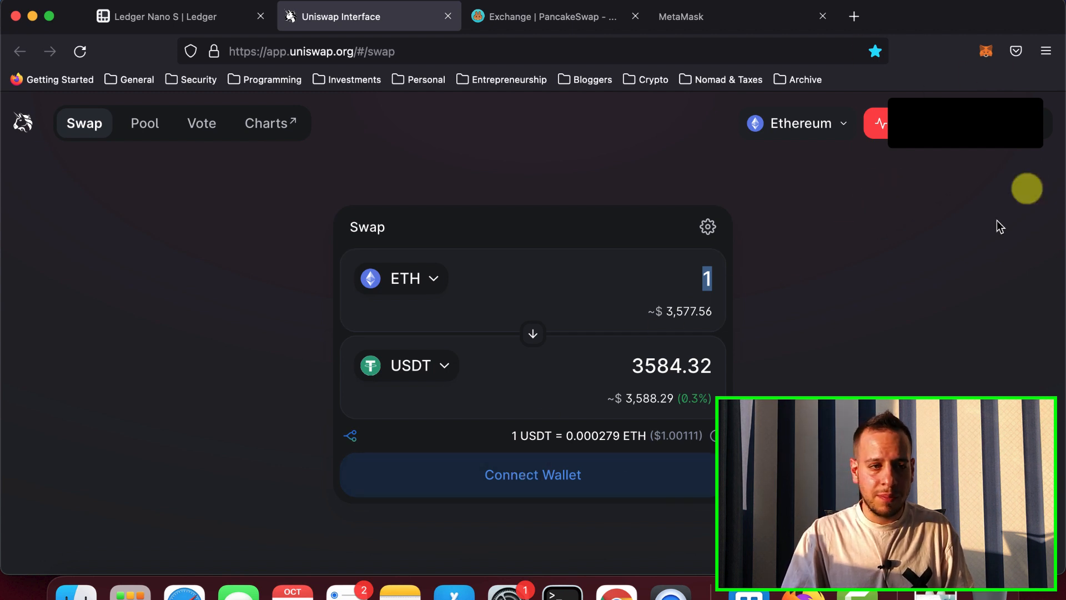
pyautogui.click(551, 16)
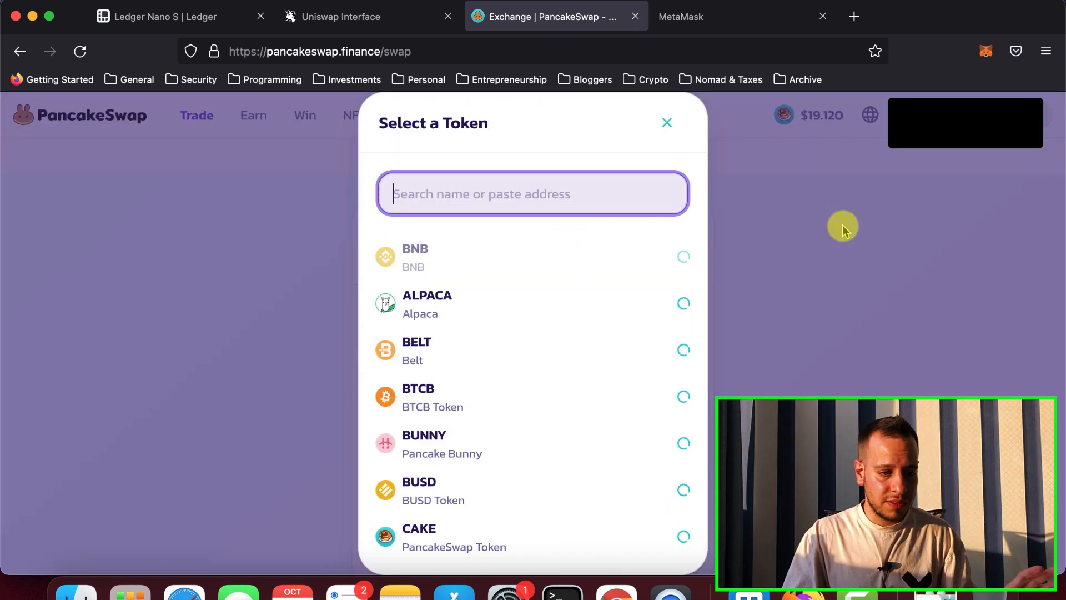
# - Search 'cake' and choose CAKE as the token to receive
pyautogui.write('cake')
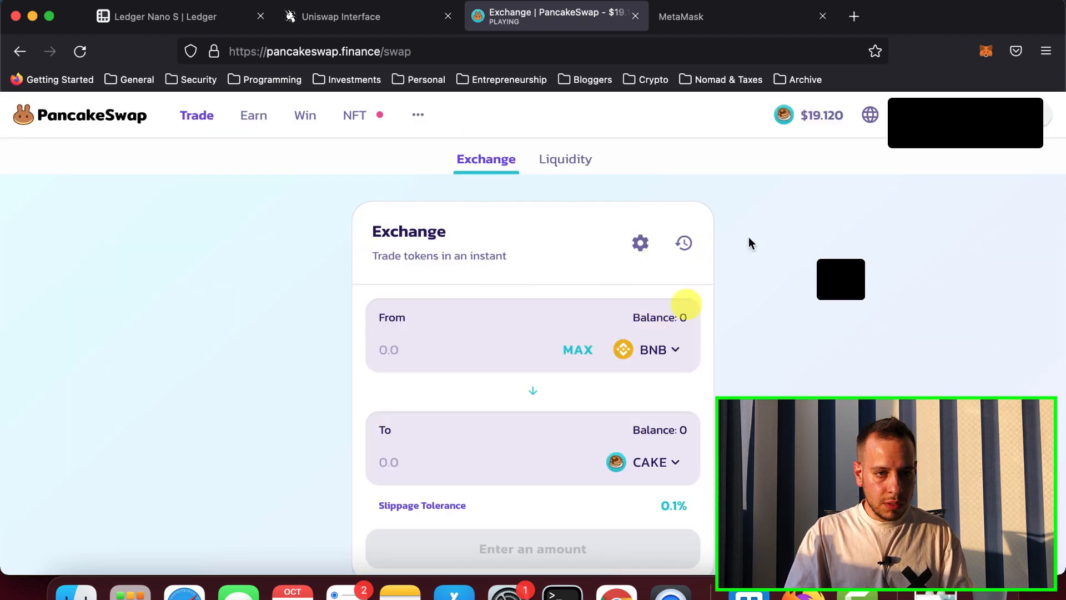
pyautogui.click(985, 51)
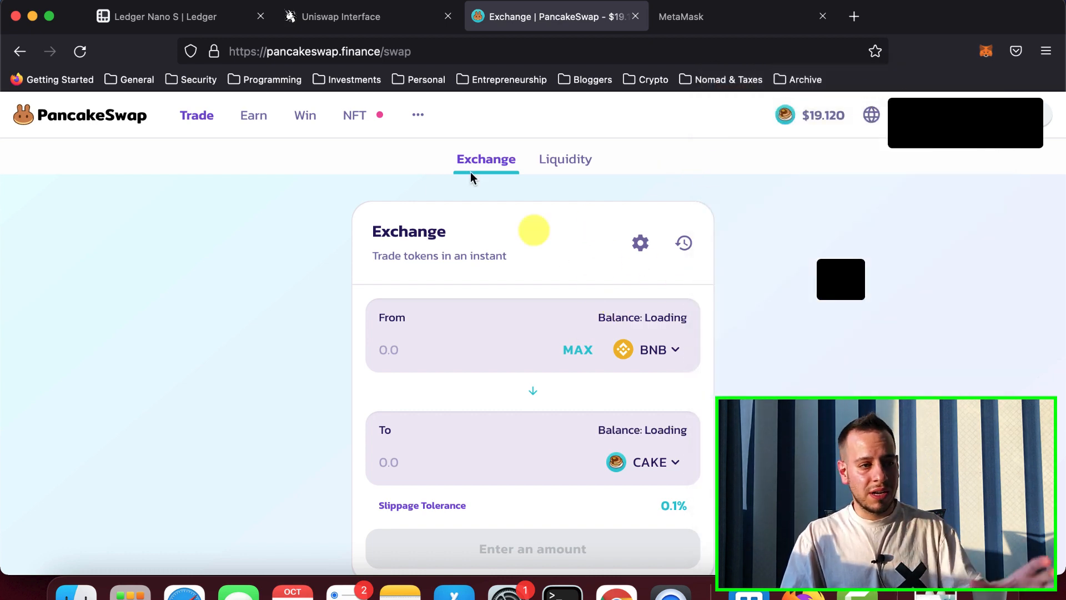
pyautogui.click(341, 16)
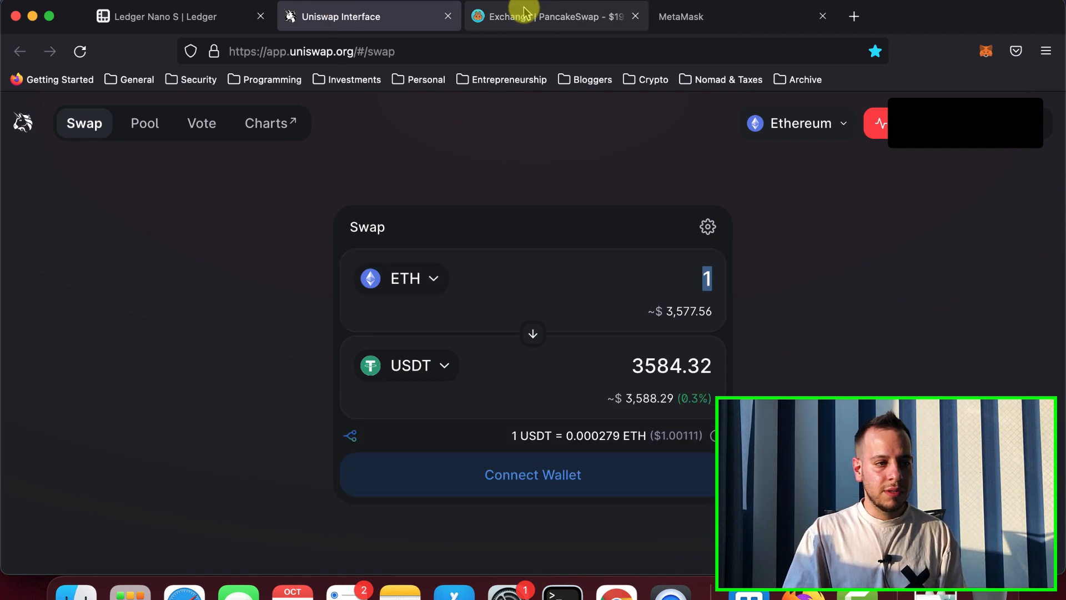
pyautogui.click(544, 17)
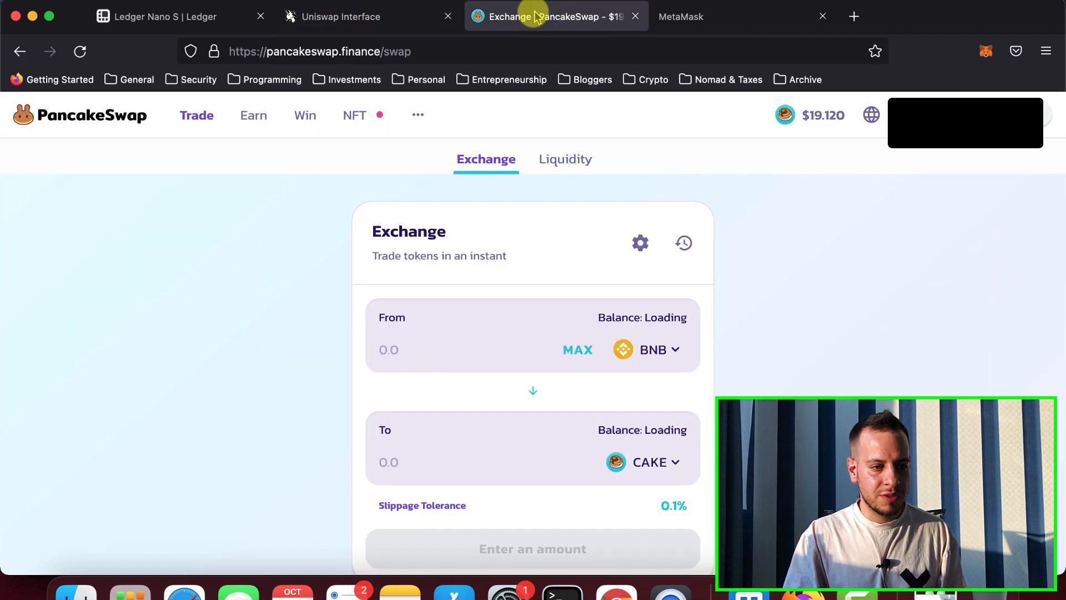
# - Enter 0.001 BNB to swap, for an estimated 0.0217757 CAKE
pyautogui.click(408, 349)
pyautogui.write('0.001')
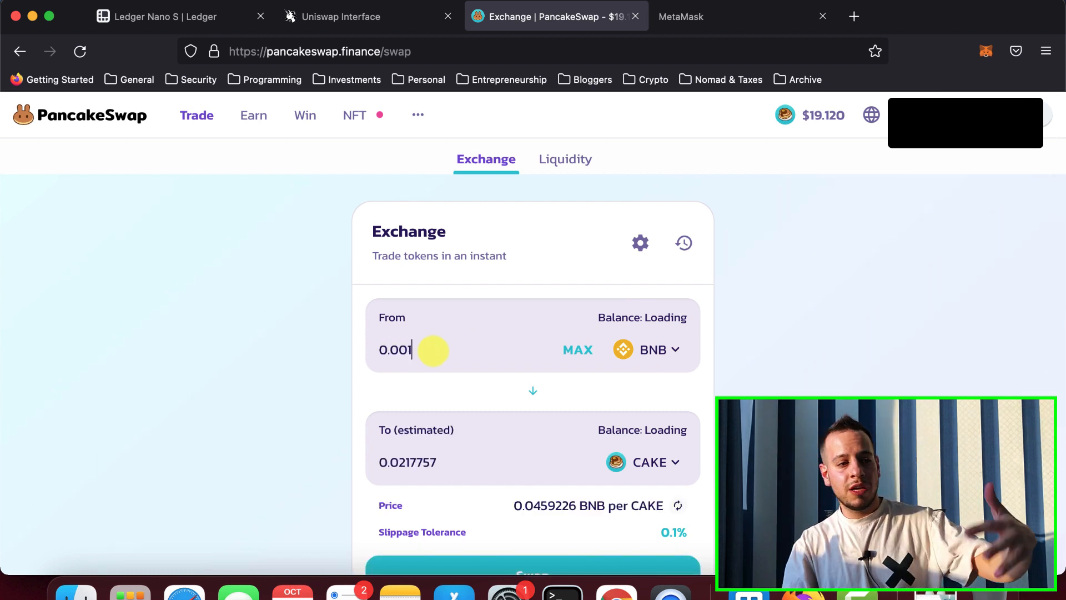
pyautogui.click(367, 17)
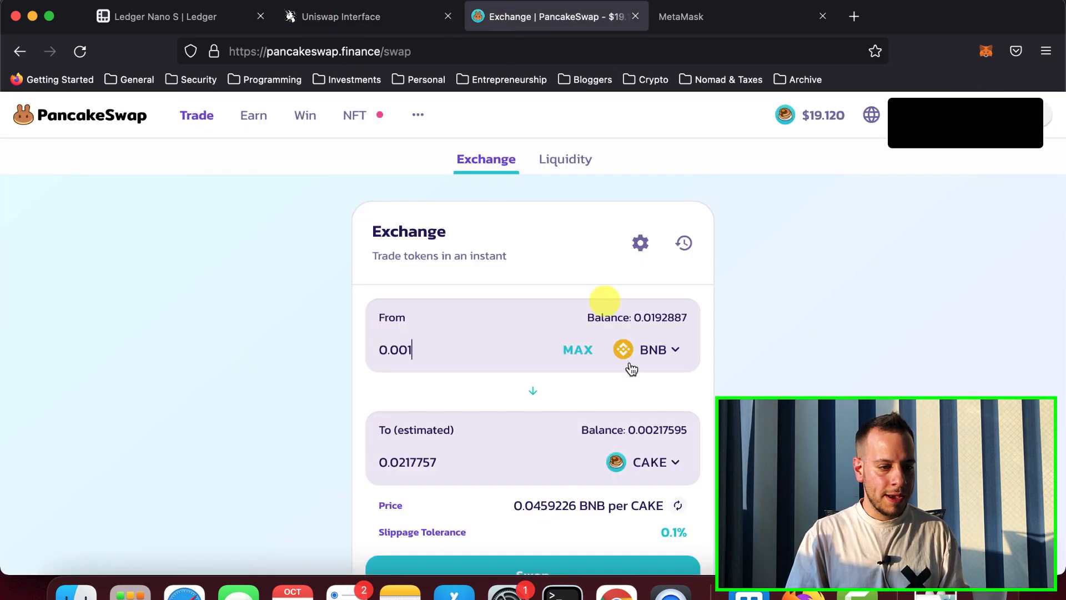
# - Submit the 0.001 BNB to CAKE swap and confirm it in MetaMask with the Ledger account
pyautogui.scroll(-3)
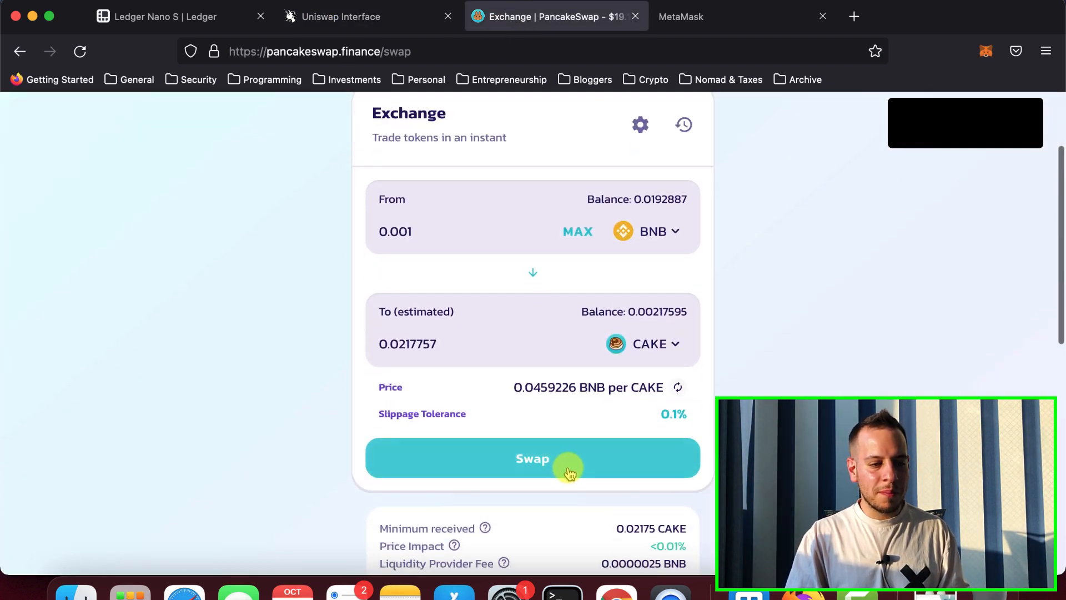
pyautogui.click(533, 457)
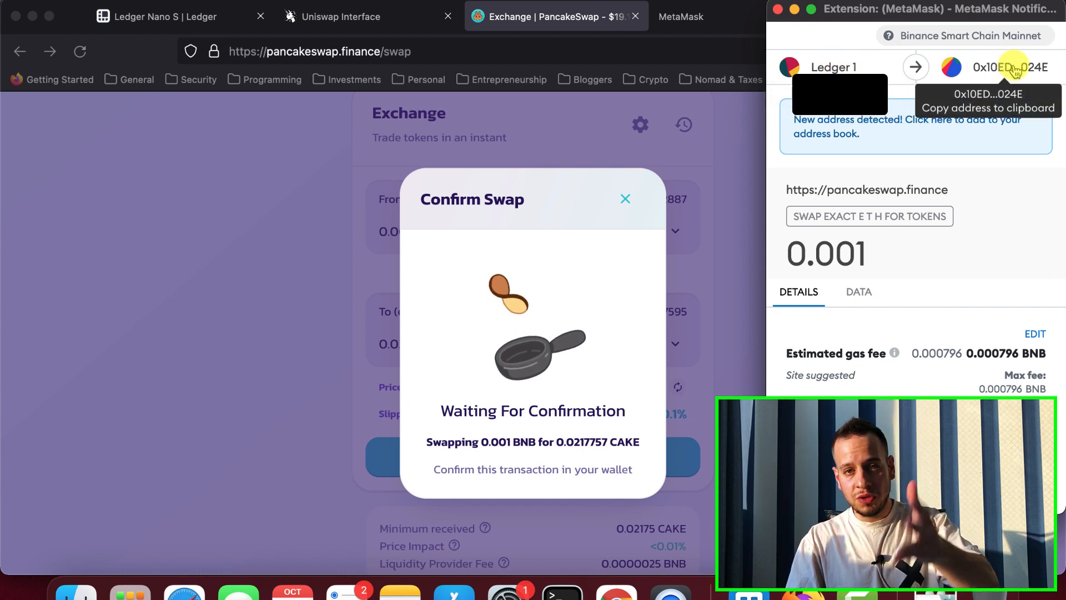
pyautogui.moveTo(925, 249)
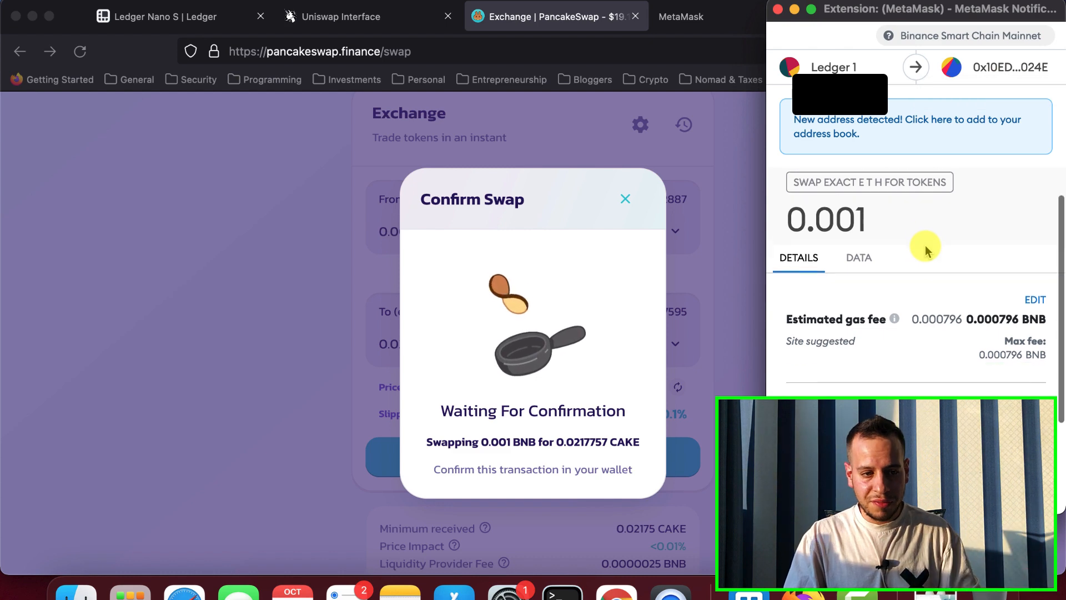
pyautogui.scroll(-3)
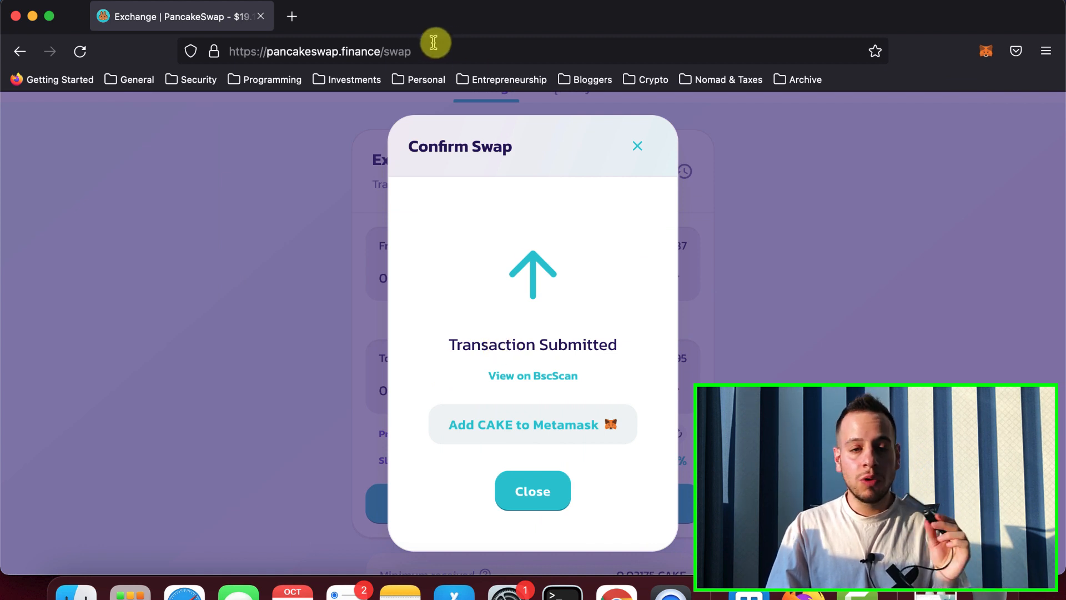
pyautogui.moveTo(292, 15)
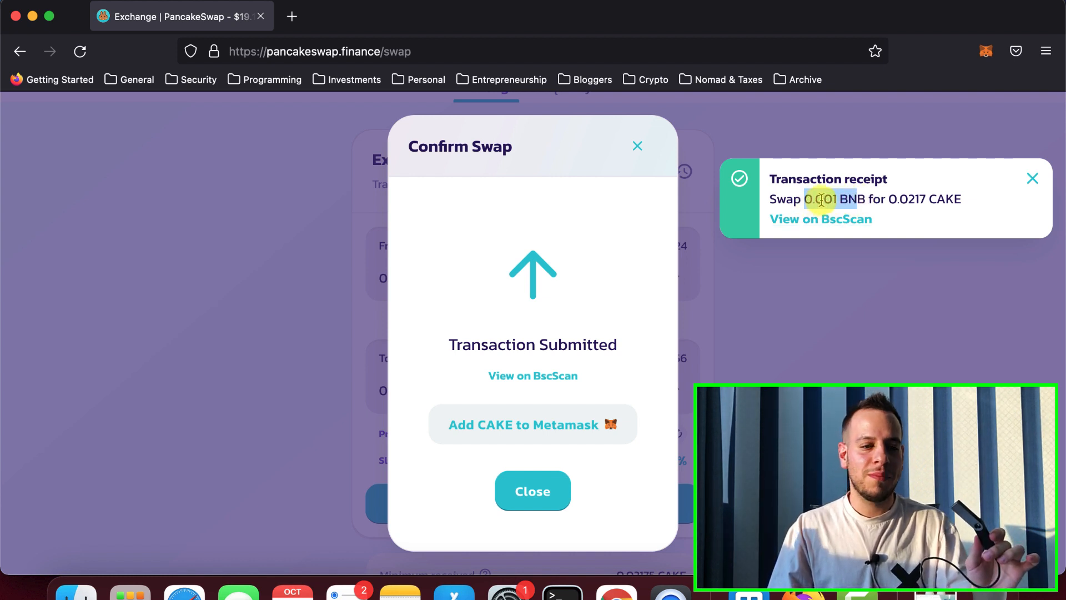
pyautogui.moveTo(913, 133)
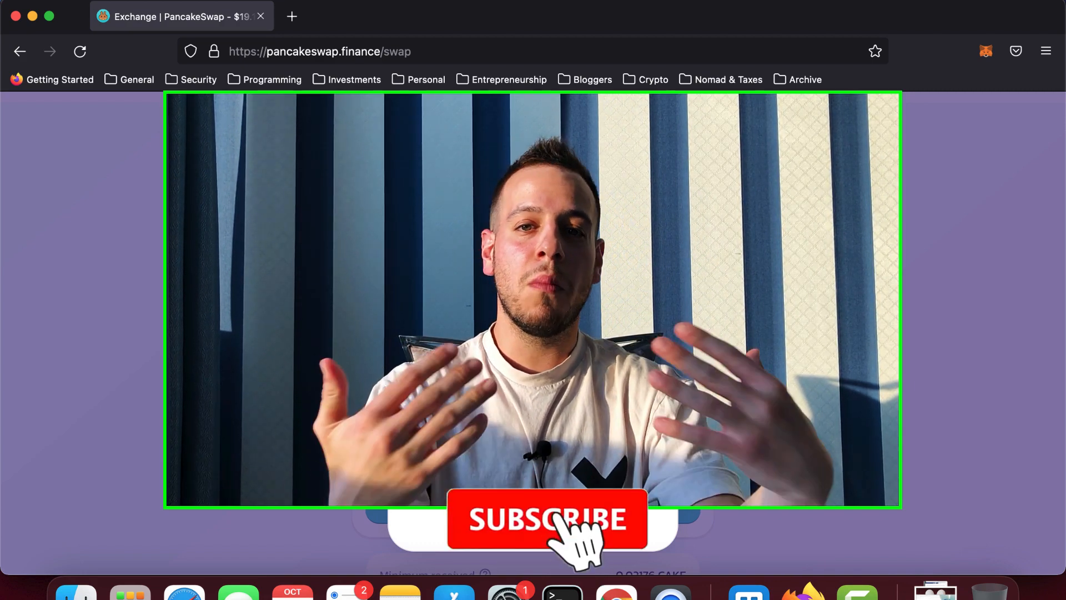
pyautogui.click(548, 518)
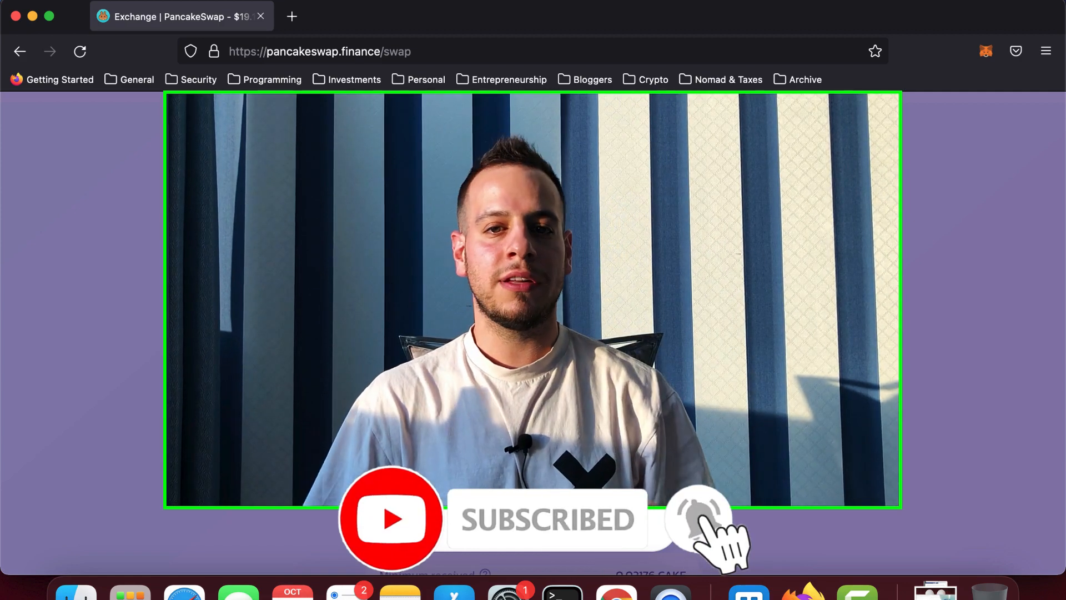